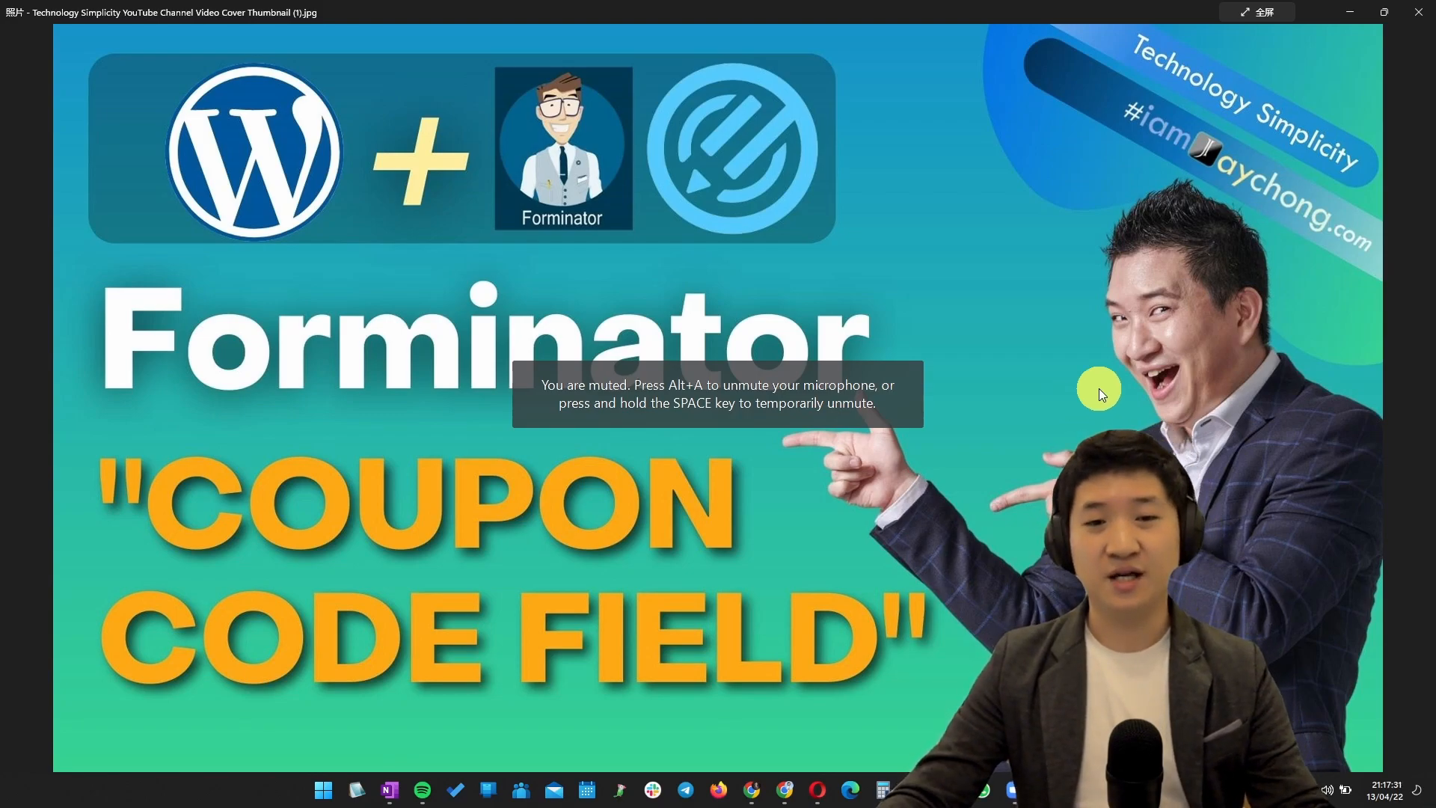
pyautogui.moveTo(861, 292)
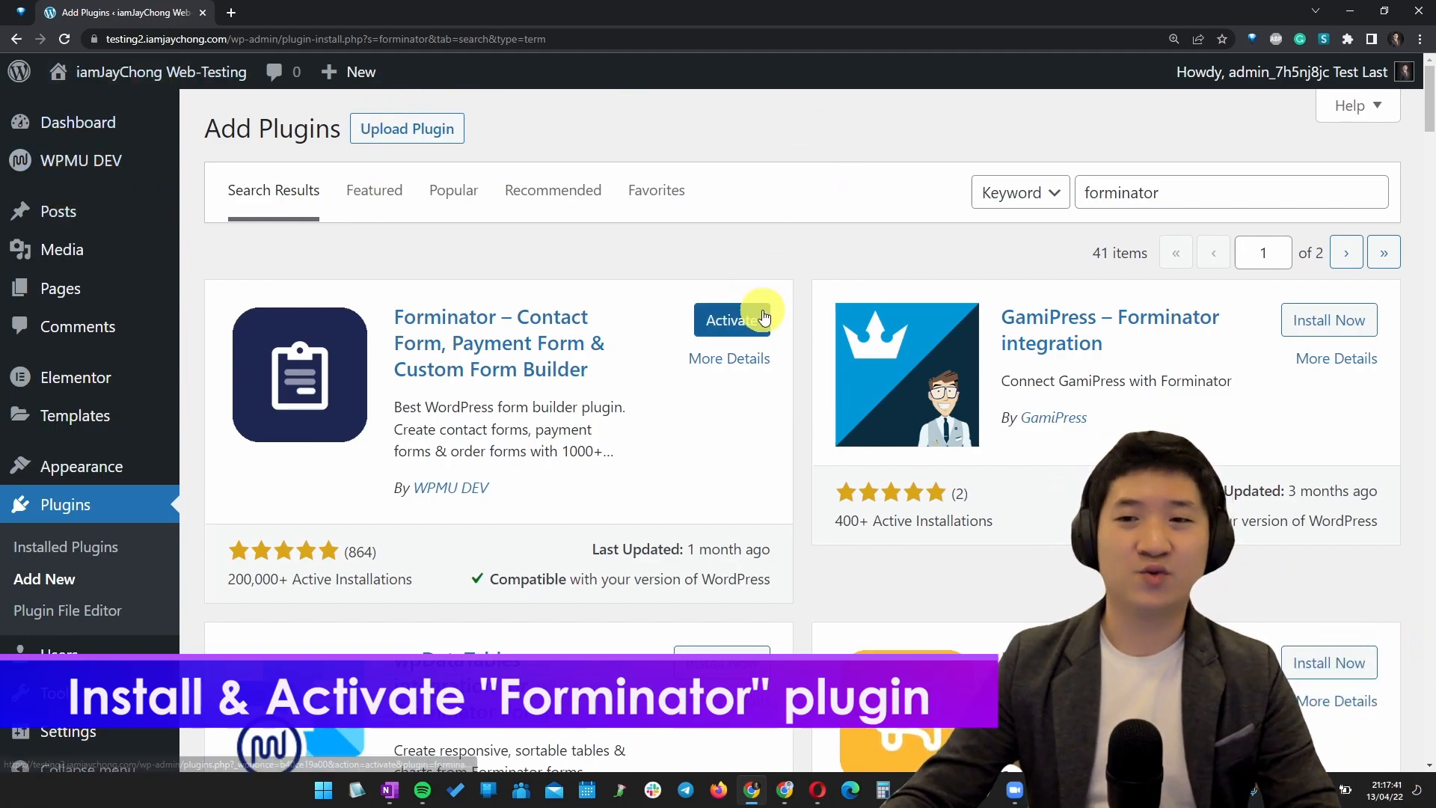
# - Activate the Forminator plugin from its plugin card
pyautogui.click(730, 320)
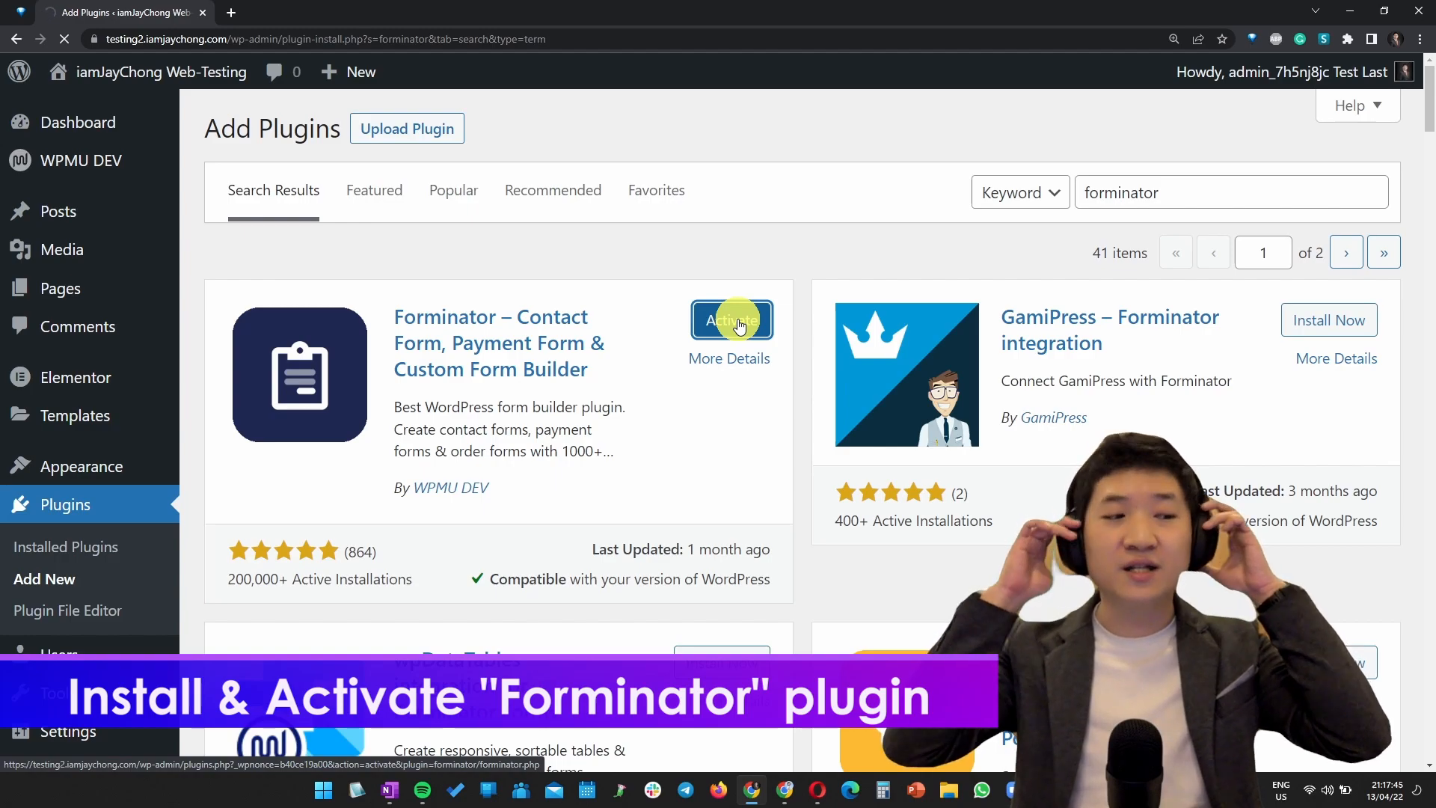
pyautogui.click(732, 320)
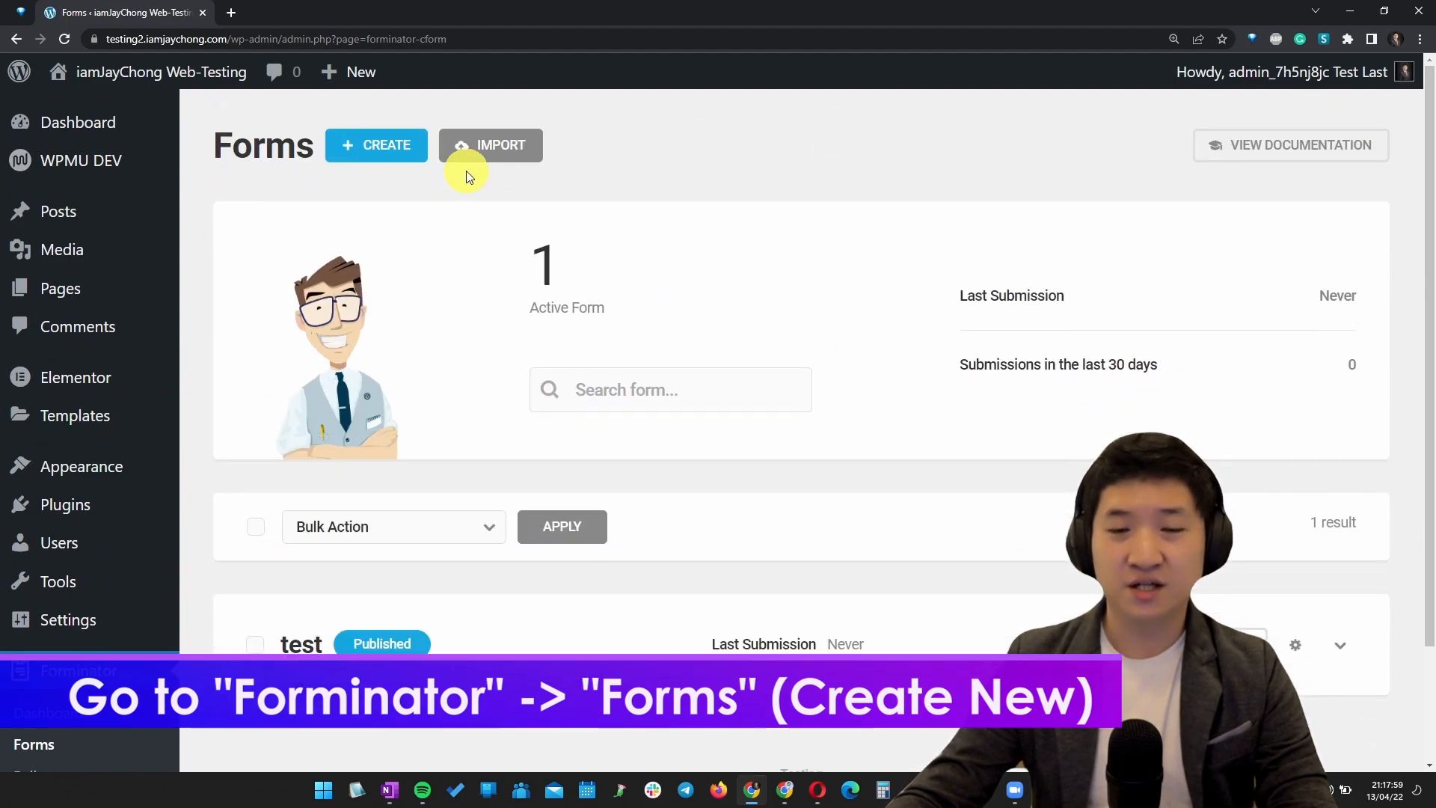
# - Create a new form from the Blank template named 'Coupon code'
pyautogui.click(375, 145)
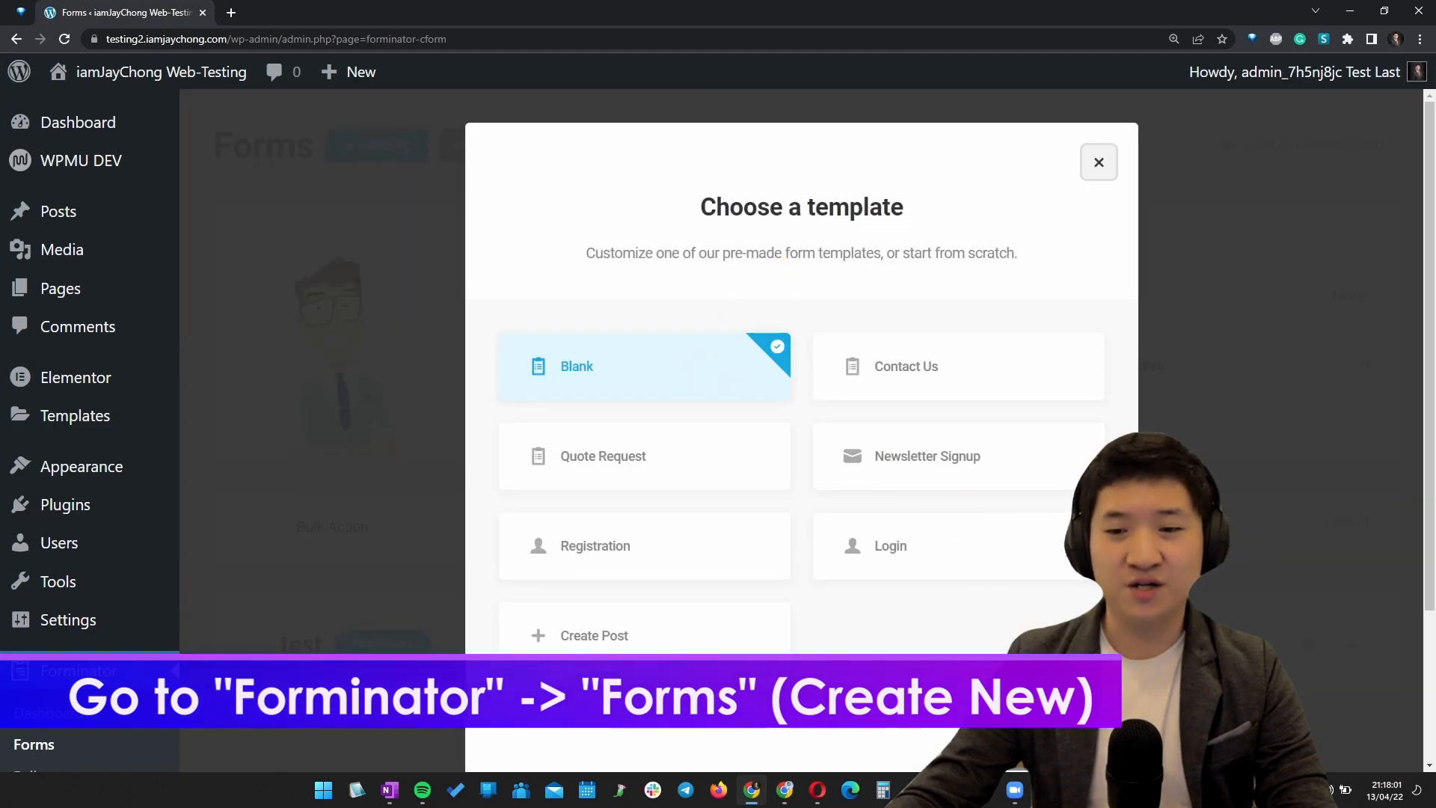
pyautogui.click(643, 366)
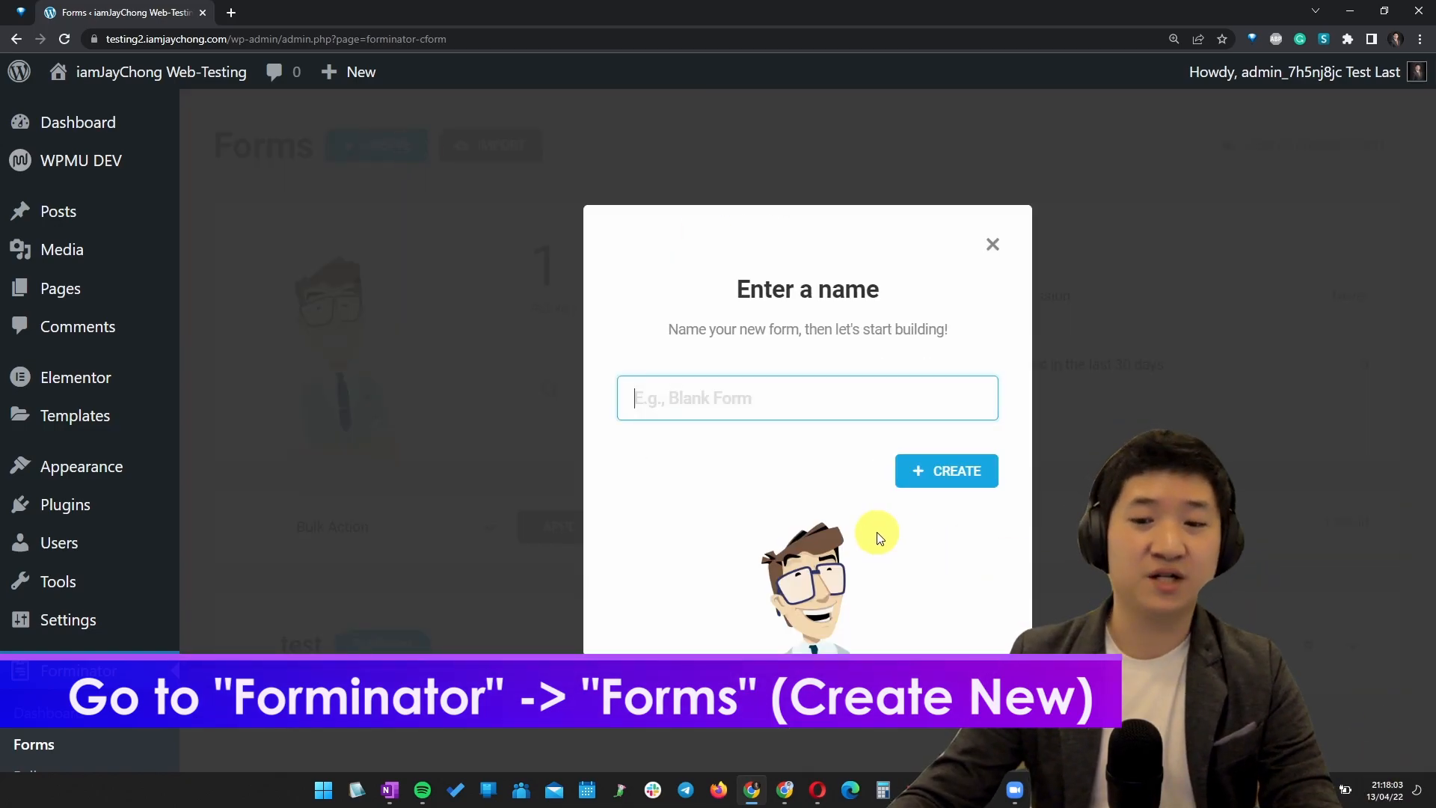
pyautogui.write('Coup')
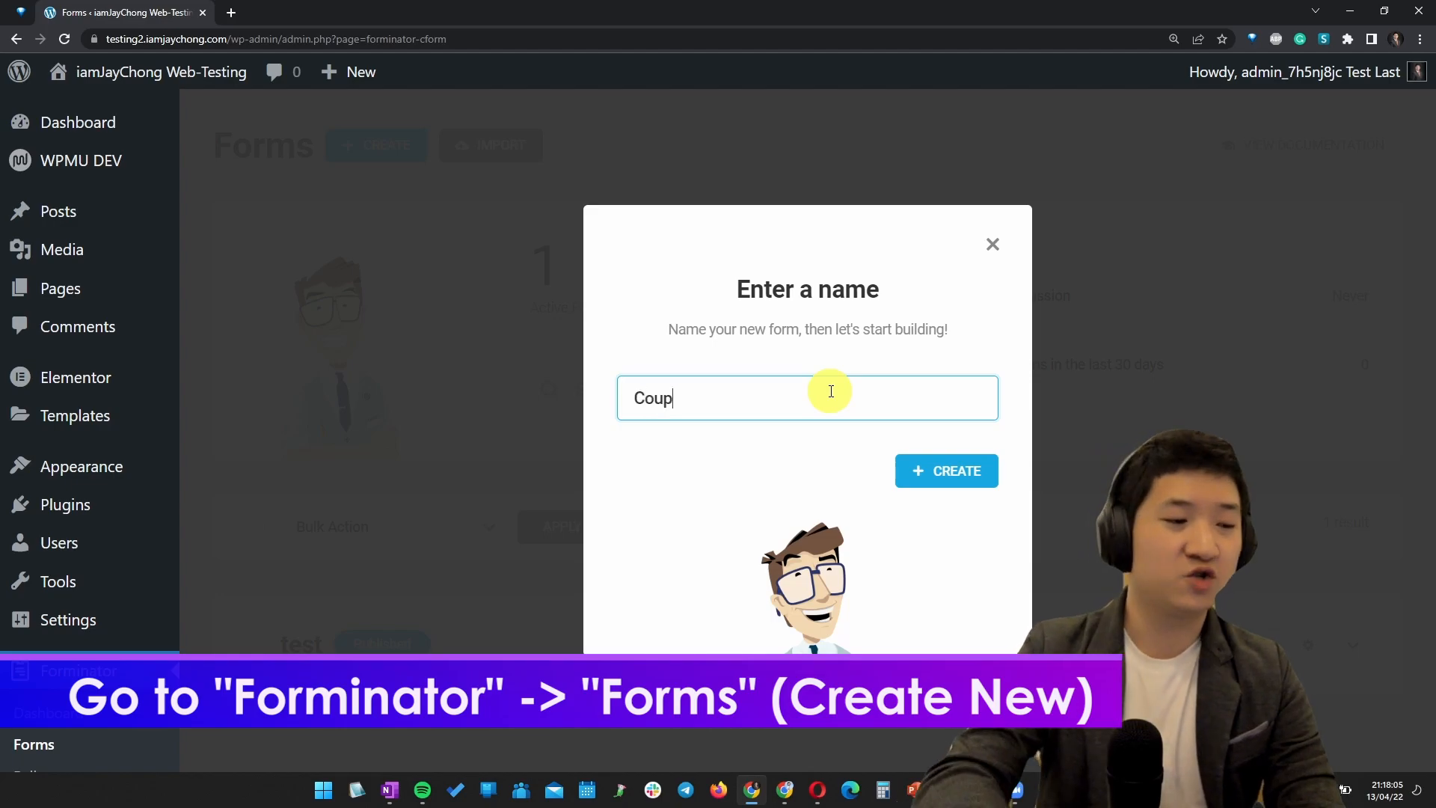
pyautogui.write('on code')
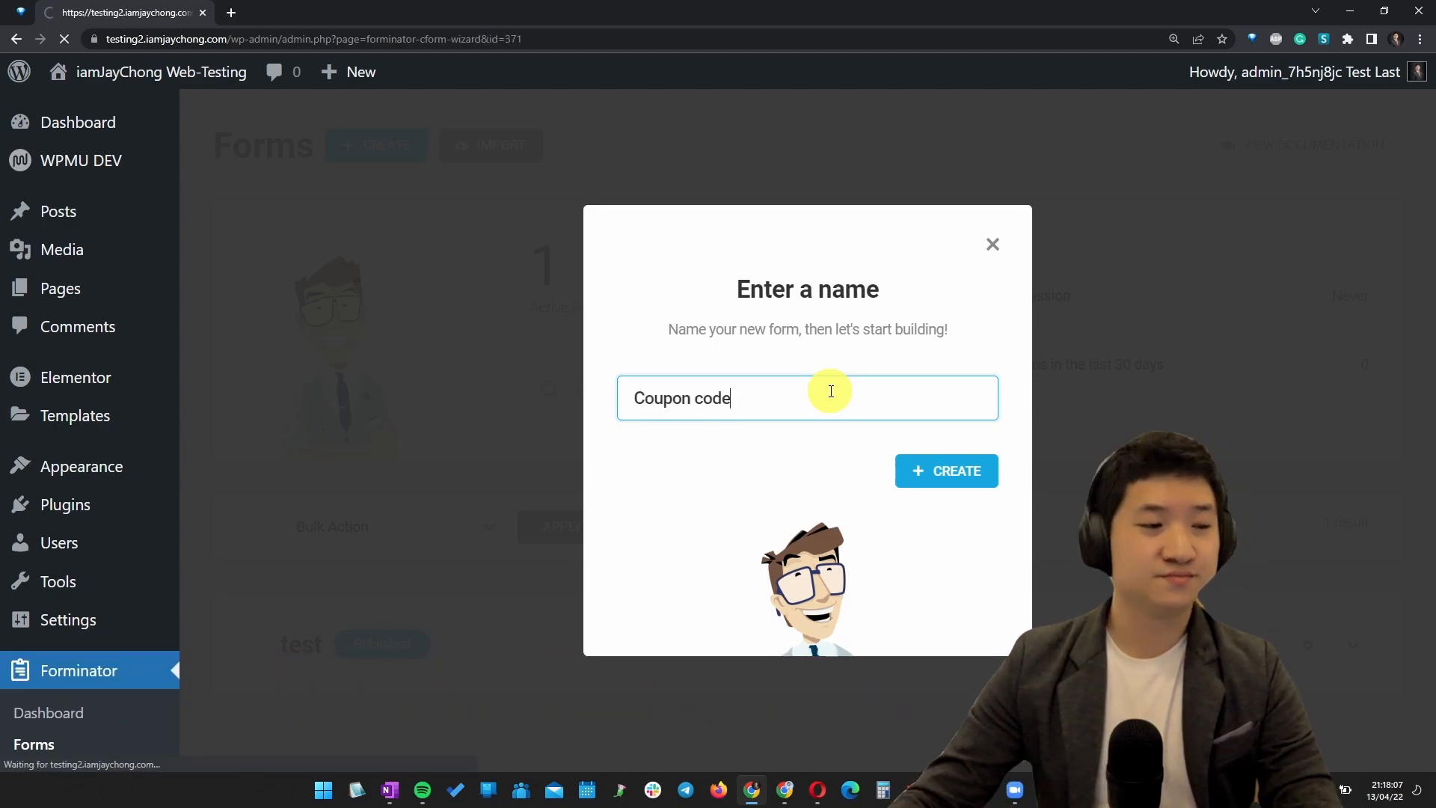
pyautogui.click(945, 471)
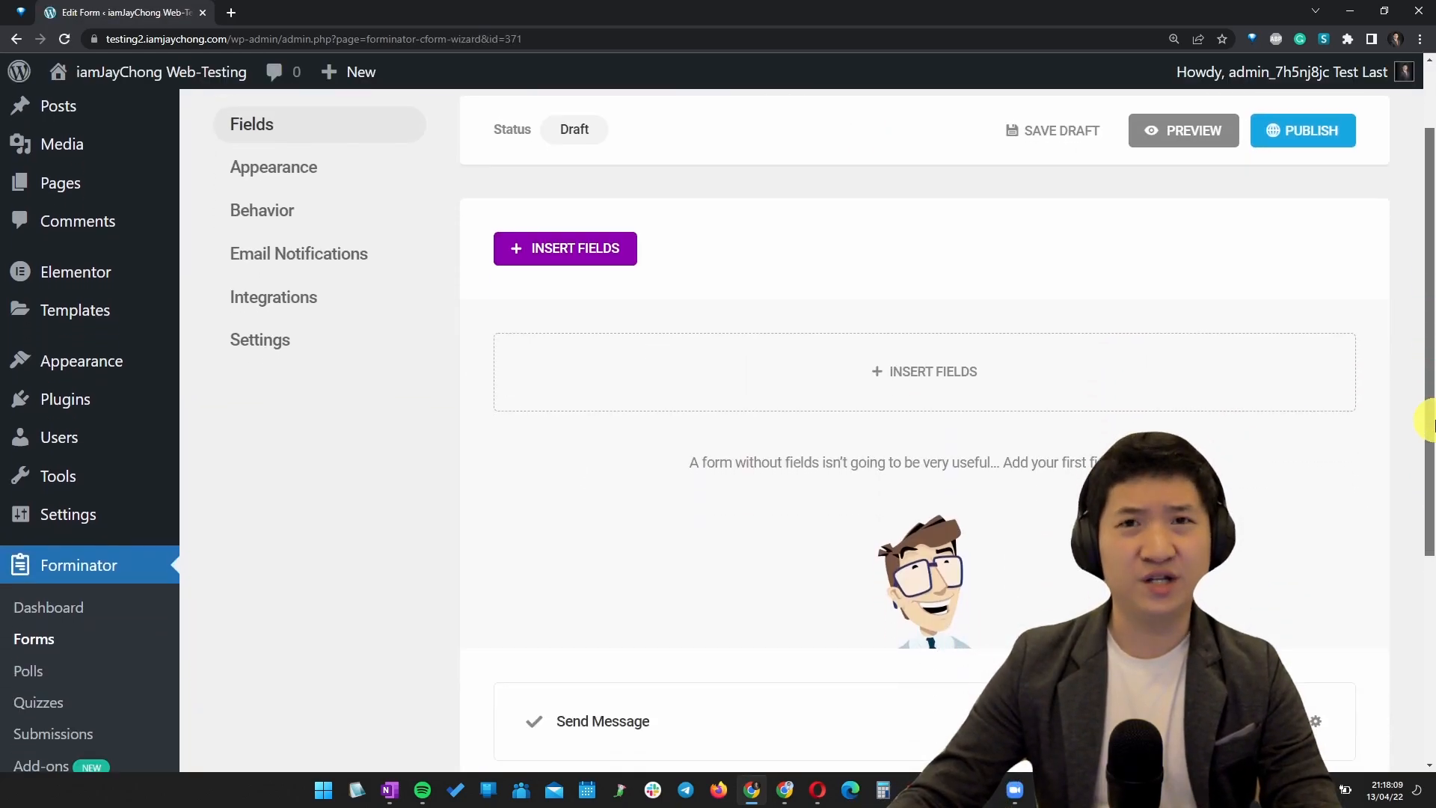
# - Insert Checkbox, Calculations and Input fields into the Coupon code form
pyautogui.click(564, 247)
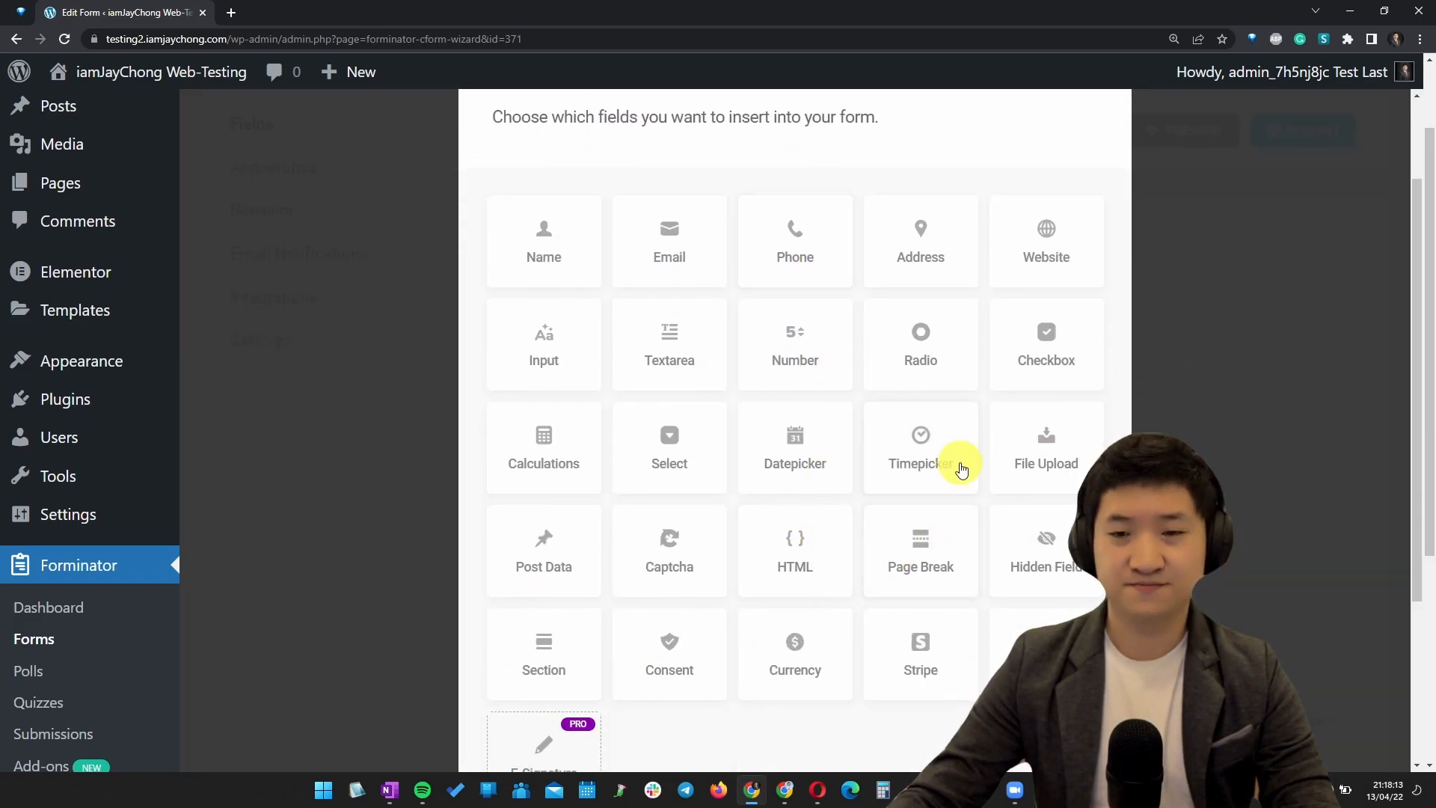
pyautogui.click(1046, 346)
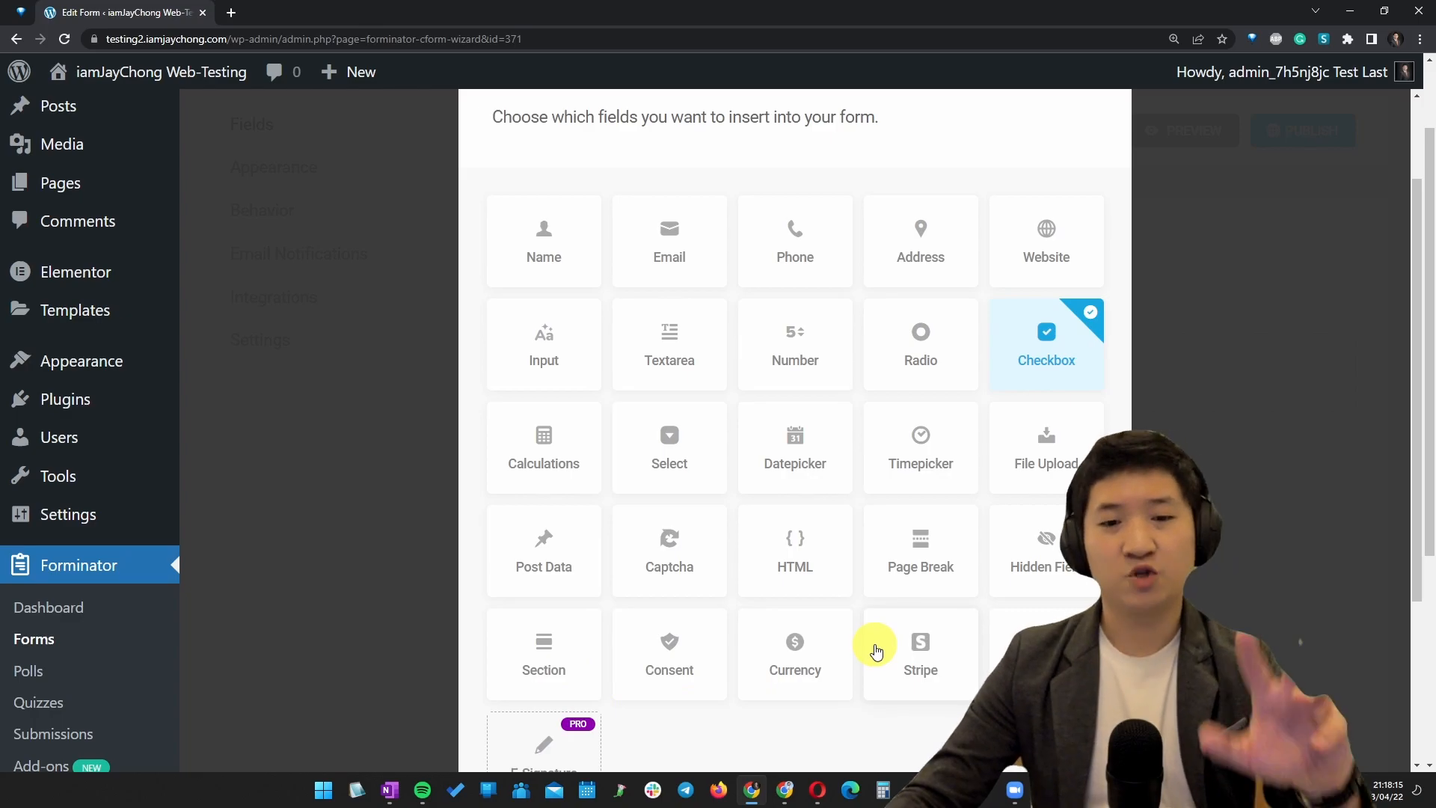
pyautogui.scroll(-3)
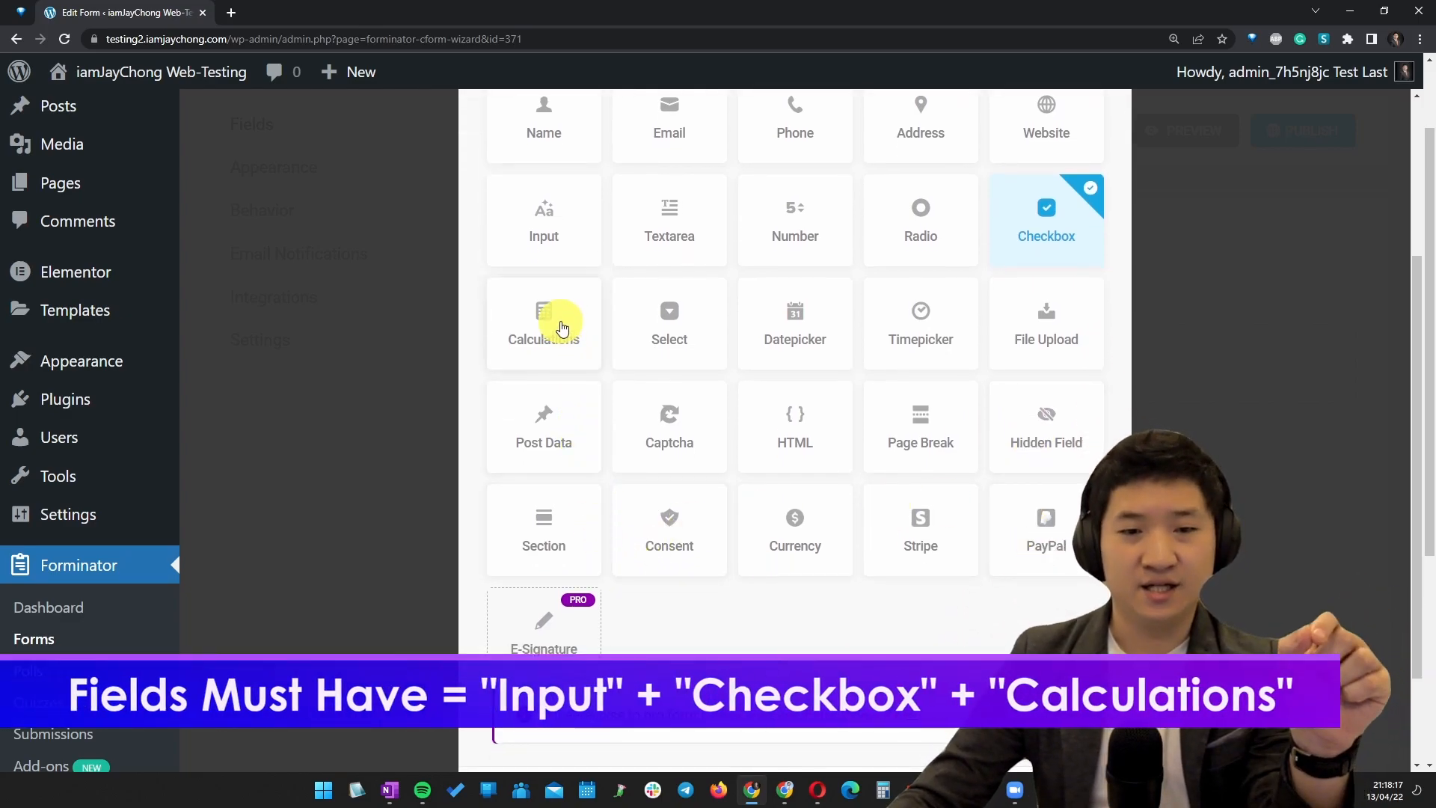
pyautogui.click(543, 323)
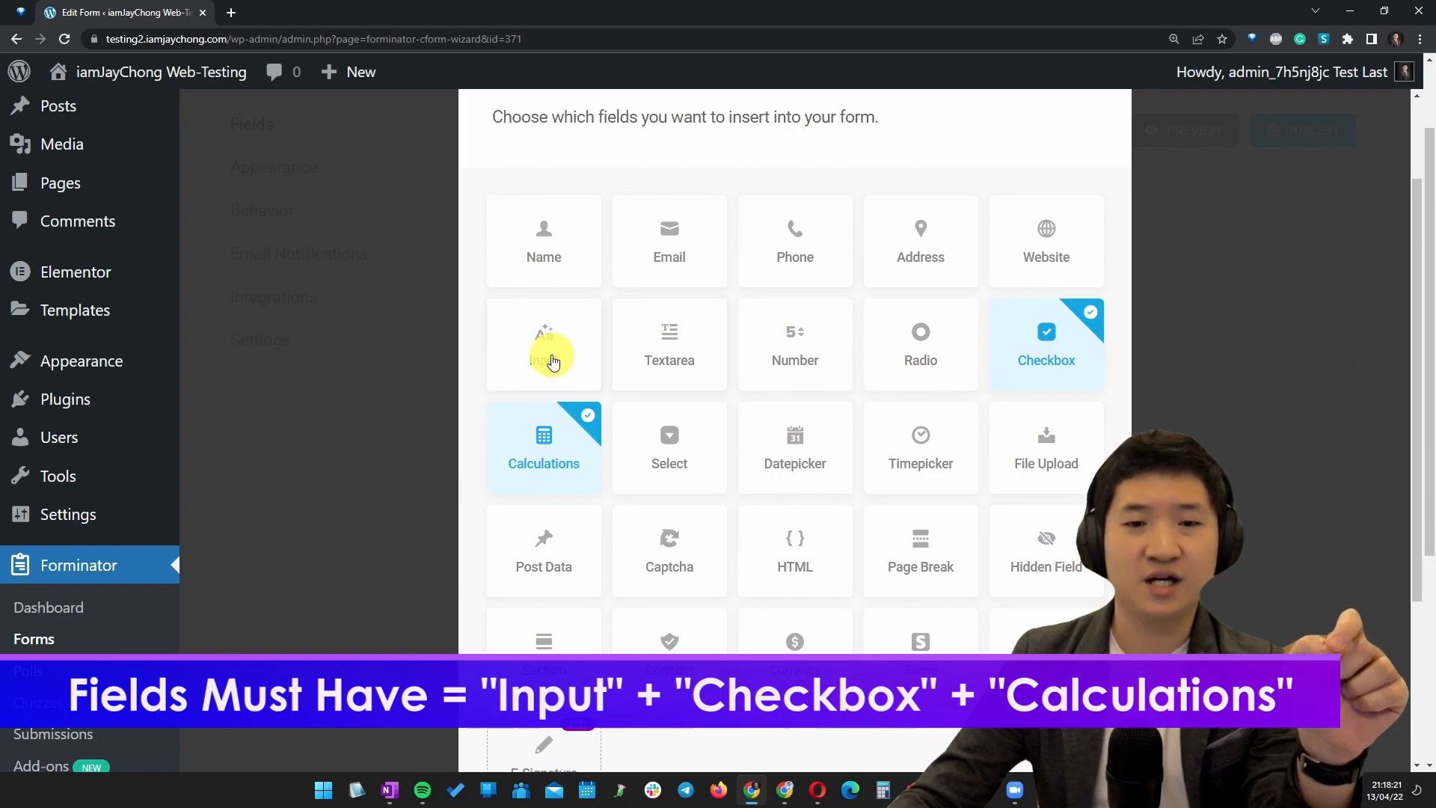
pyautogui.click(543, 346)
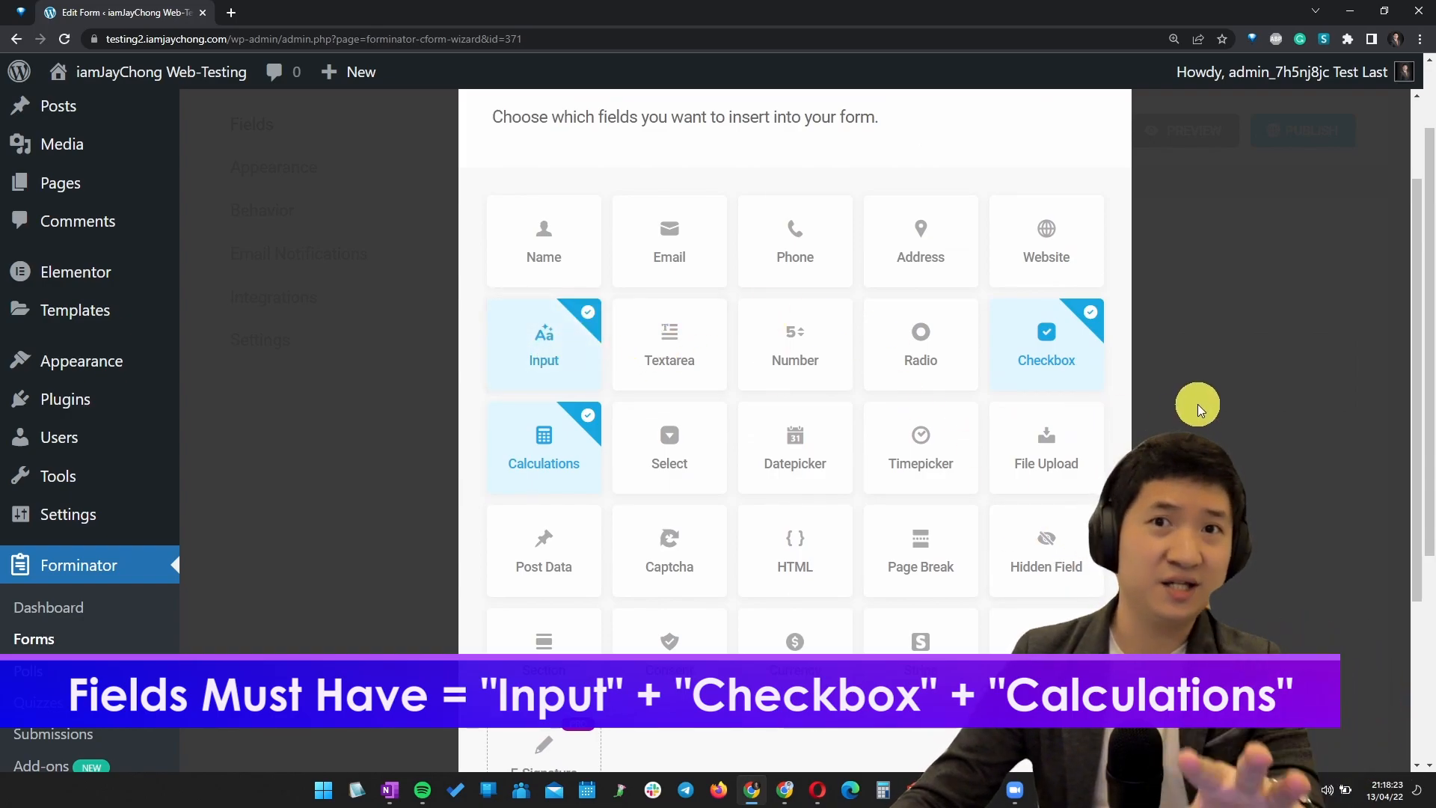
pyautogui.scroll(-3)
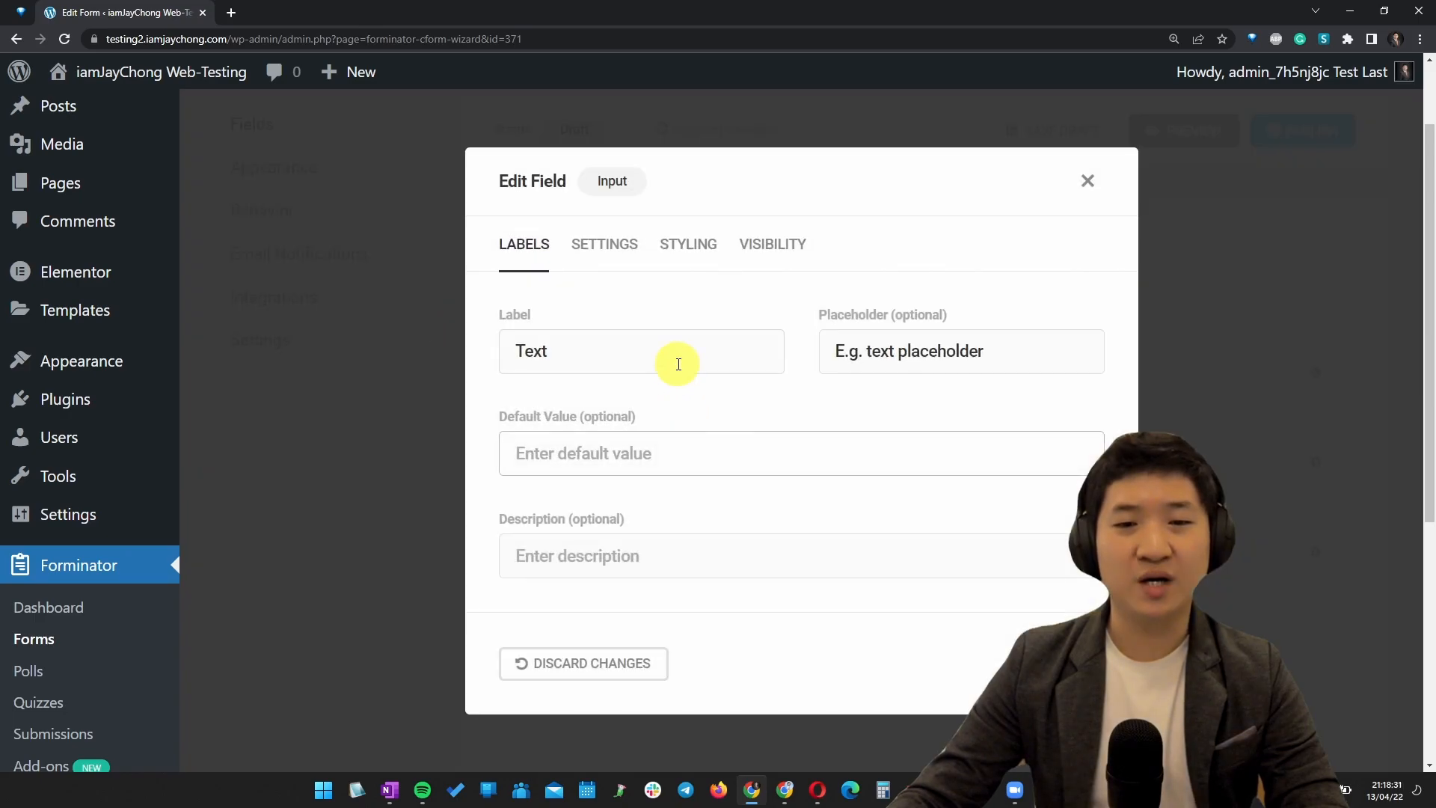
# - Label the Input field 'Coupon Code' and toggle its Optional/Required setting
pyautogui.write('C')
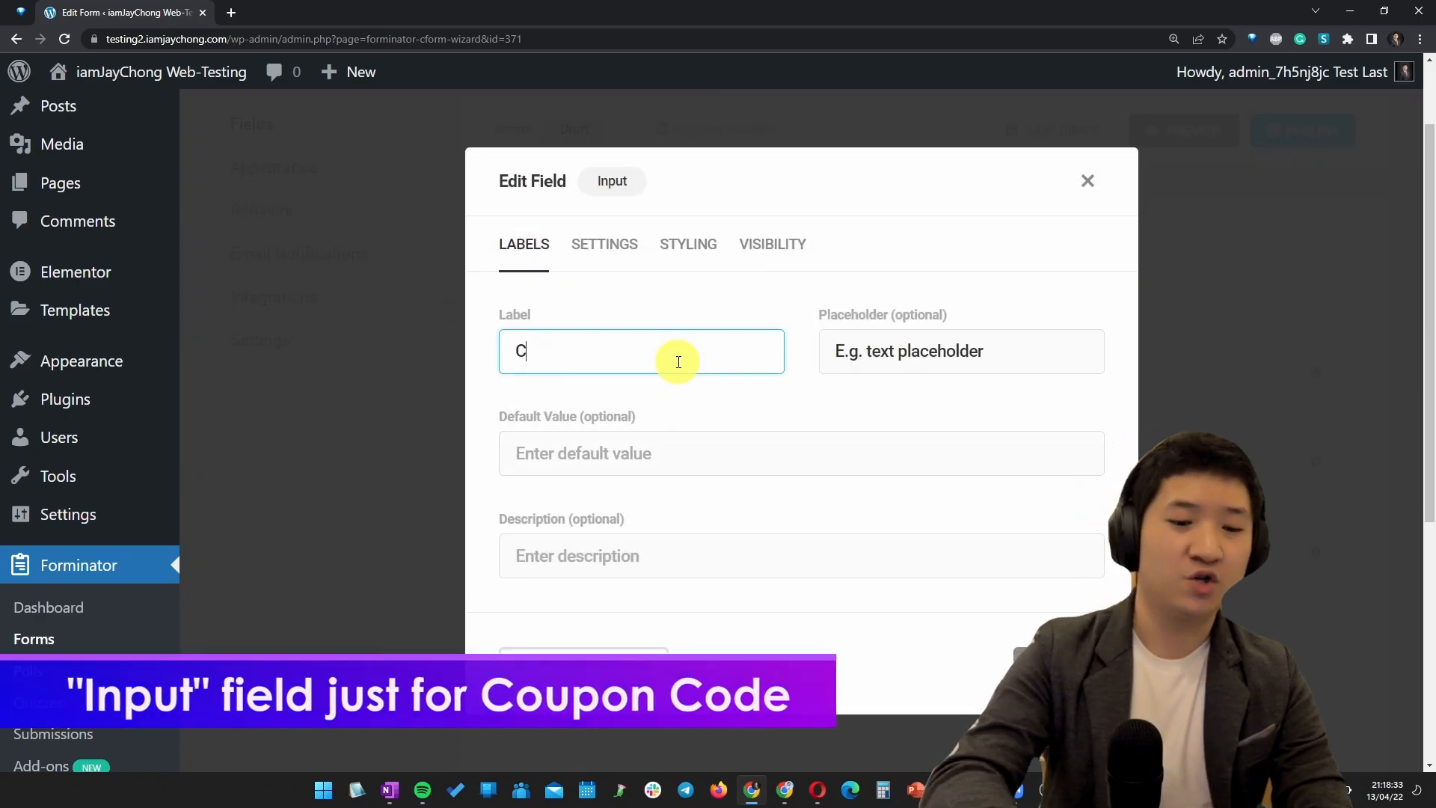
pyautogui.write('oupon Code')
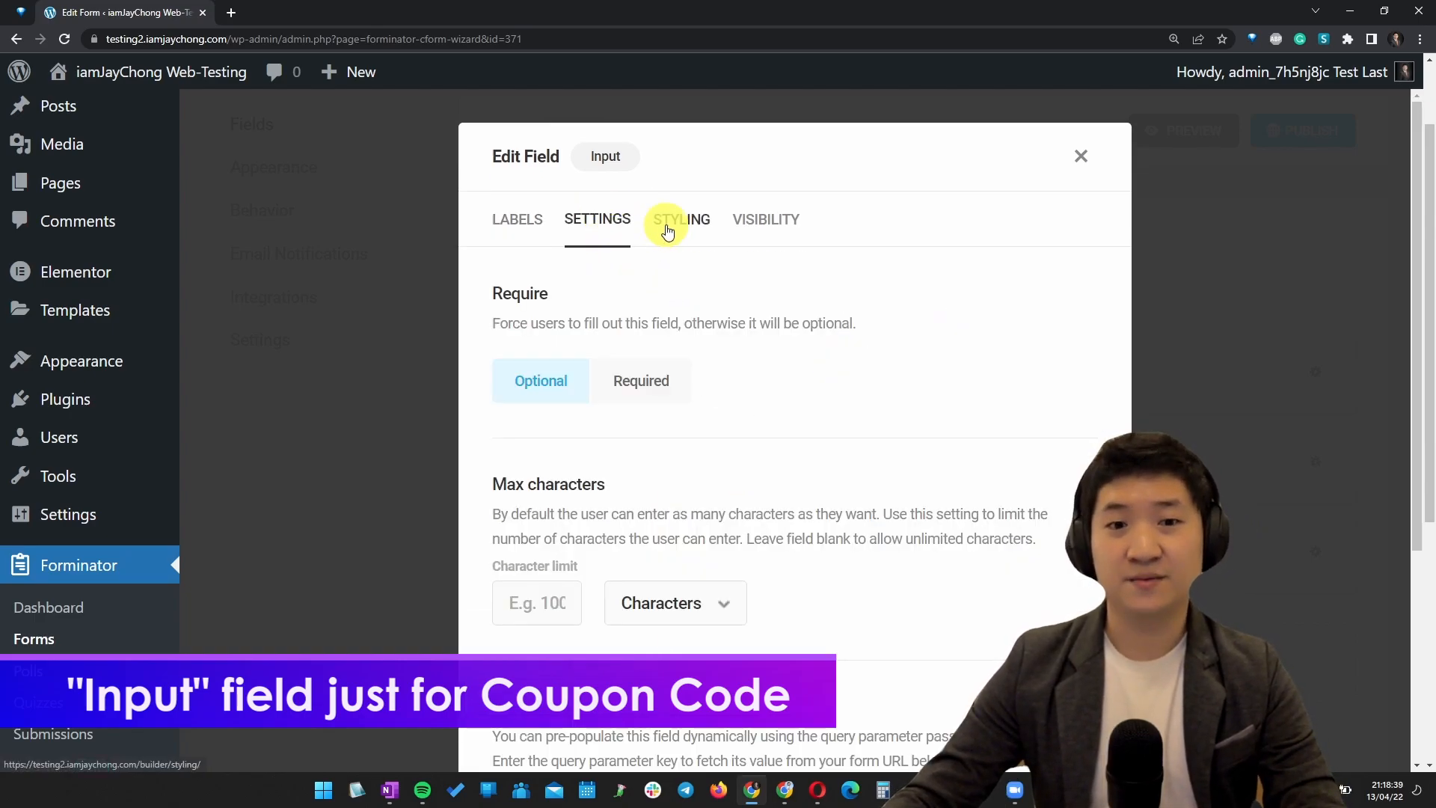
pyautogui.click(641, 380)
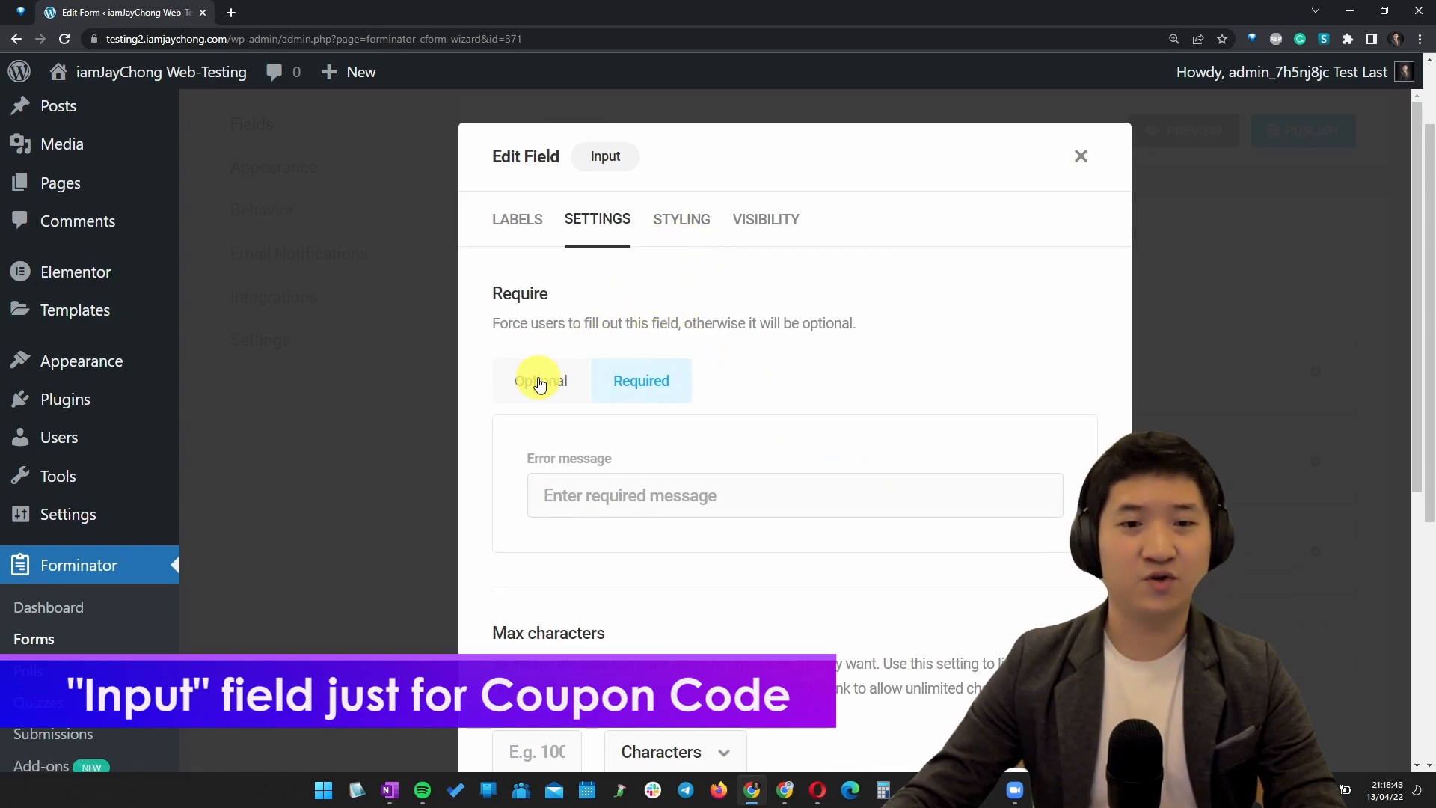
pyautogui.click(766, 219)
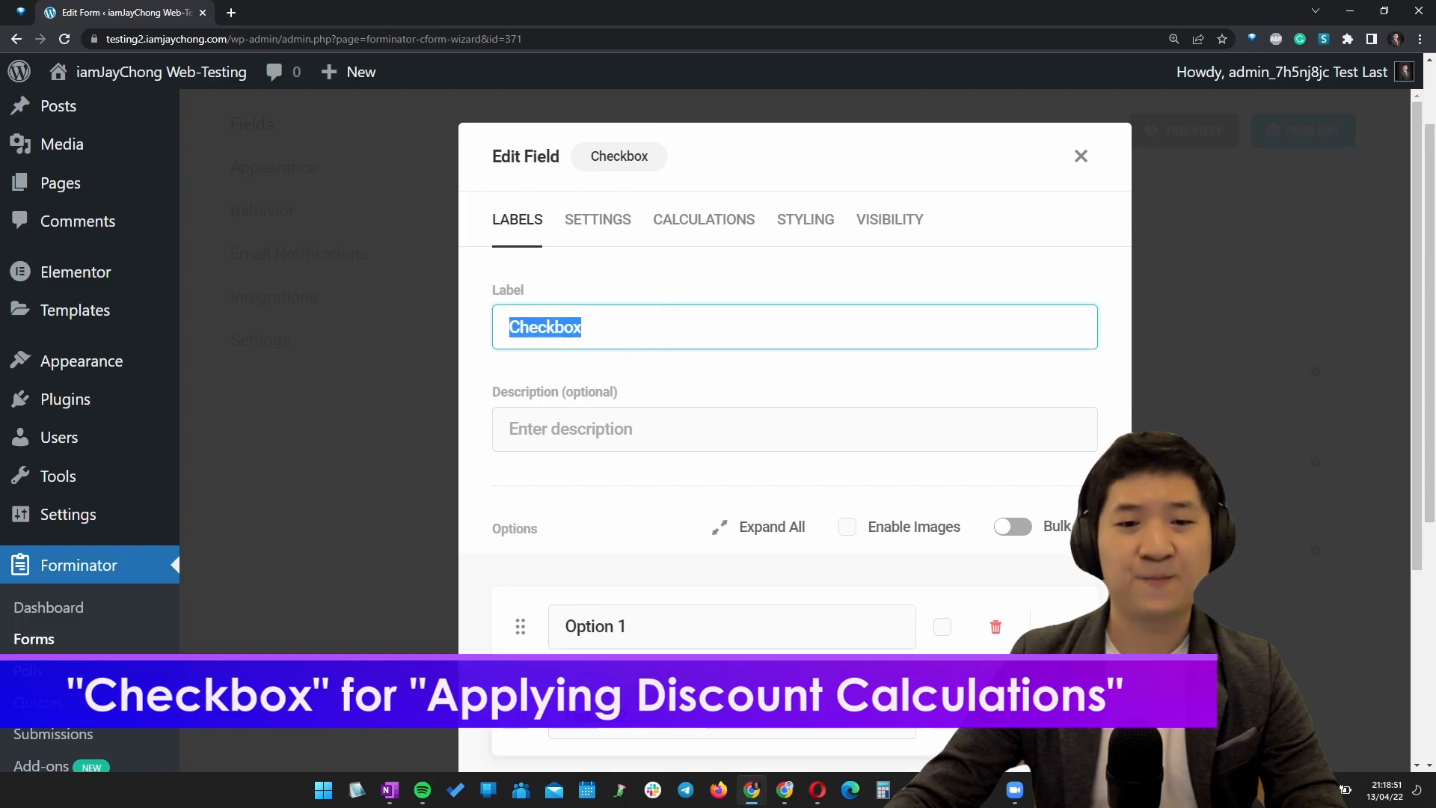
# - Rename the checkbox's Option 1 to 'Apply 50% Discount'
pyautogui.write('Apply')
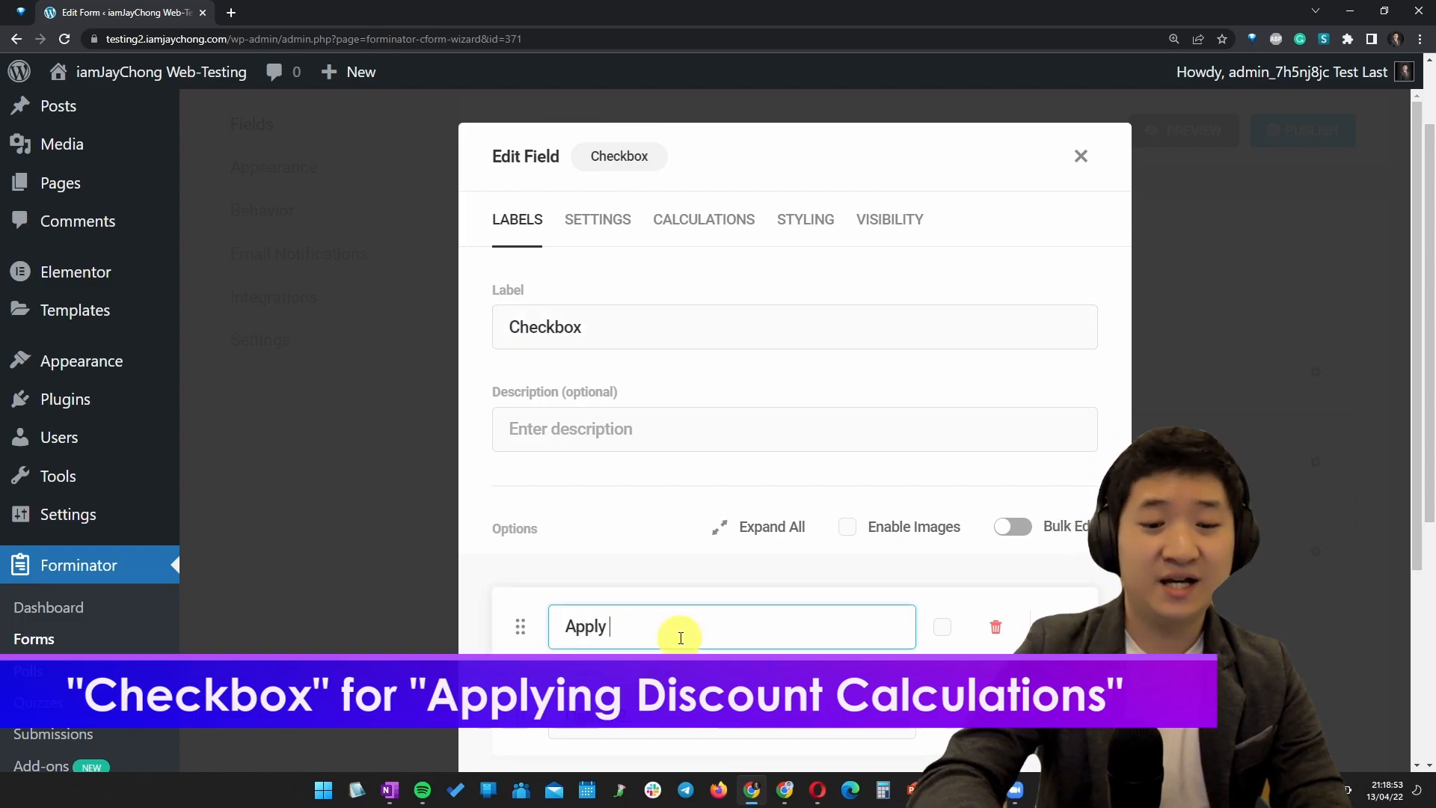
pyautogui.write('50% Discount')
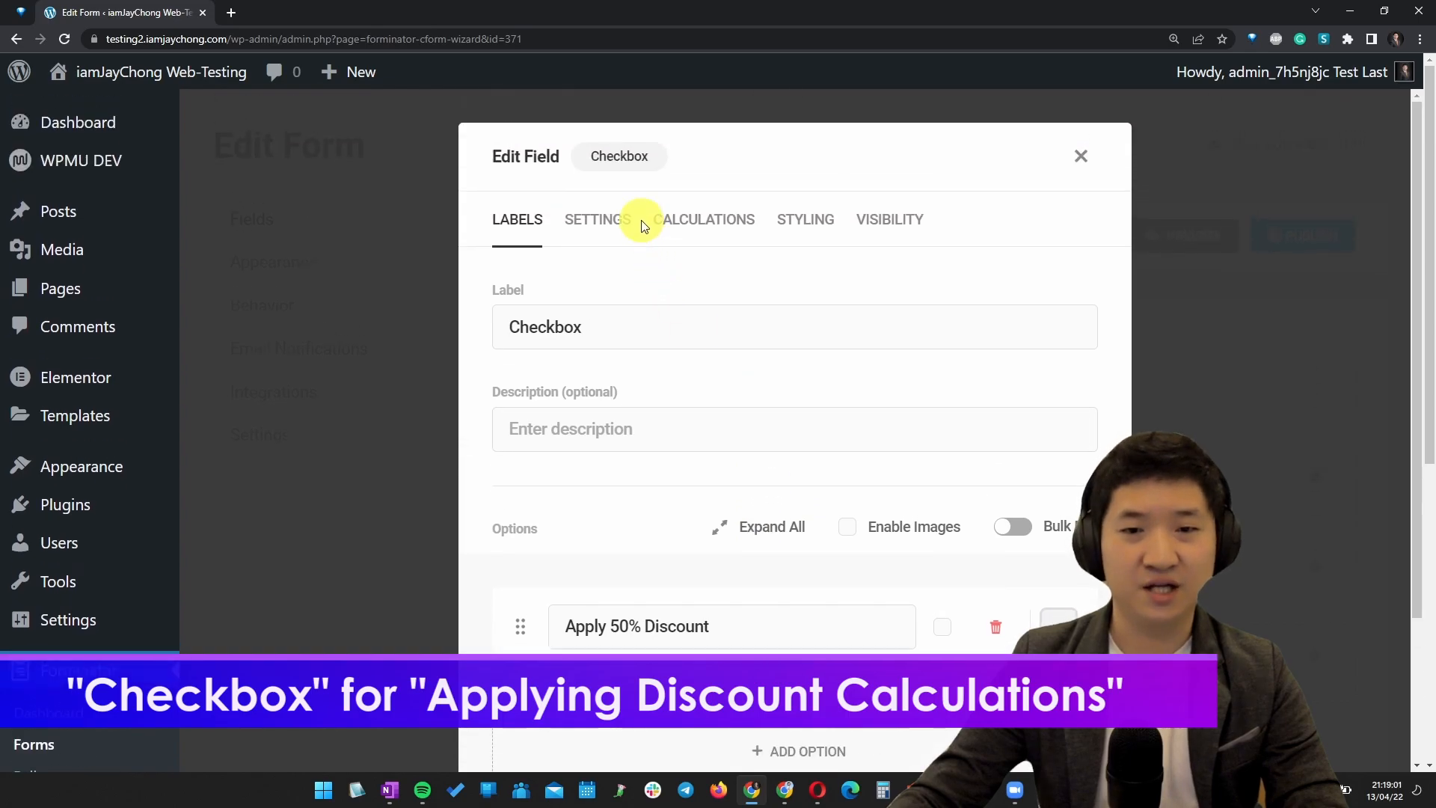
pyautogui.click(597, 218)
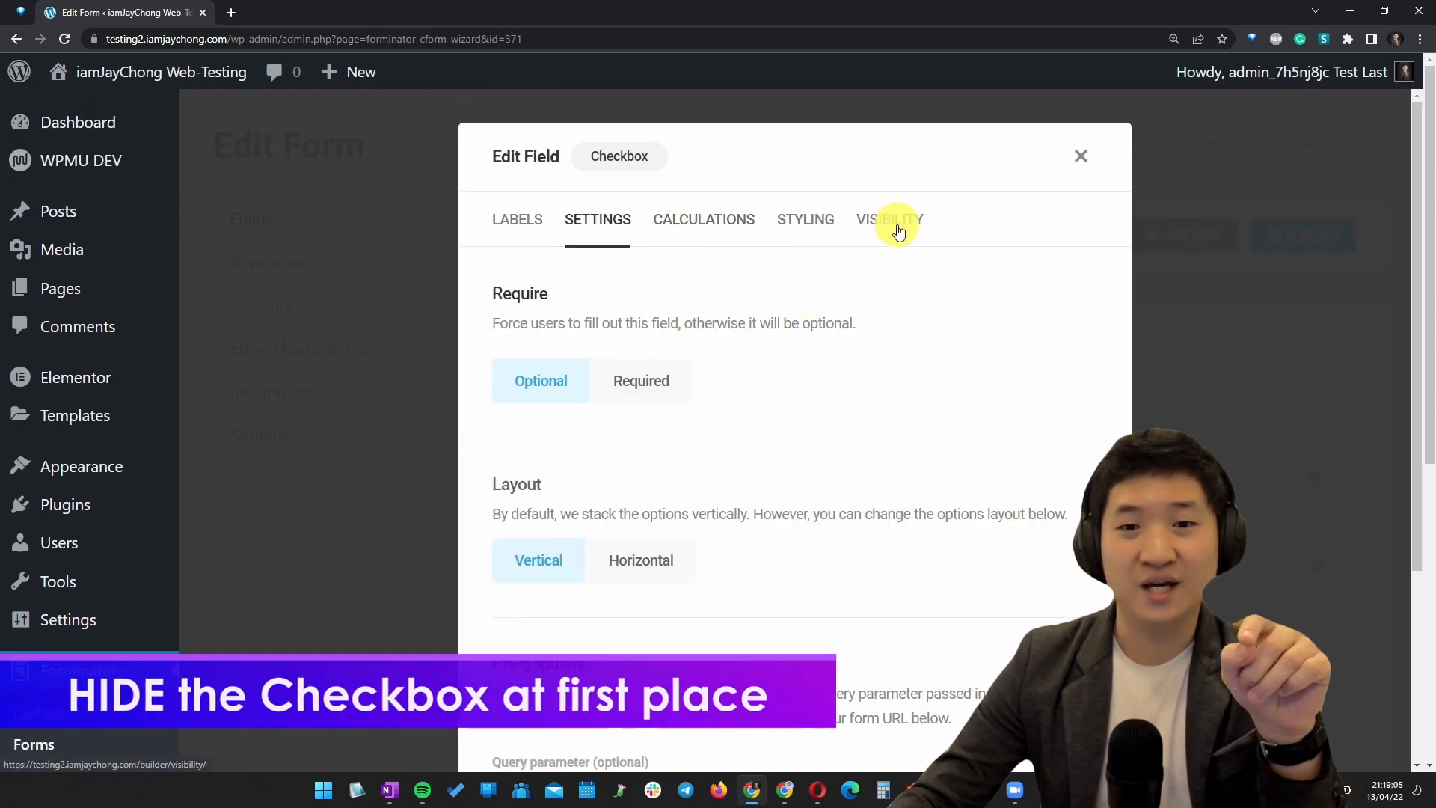
# - Show the checkbox only when Coupon Code equals 'iamjaychong'
pyautogui.click(889, 222)
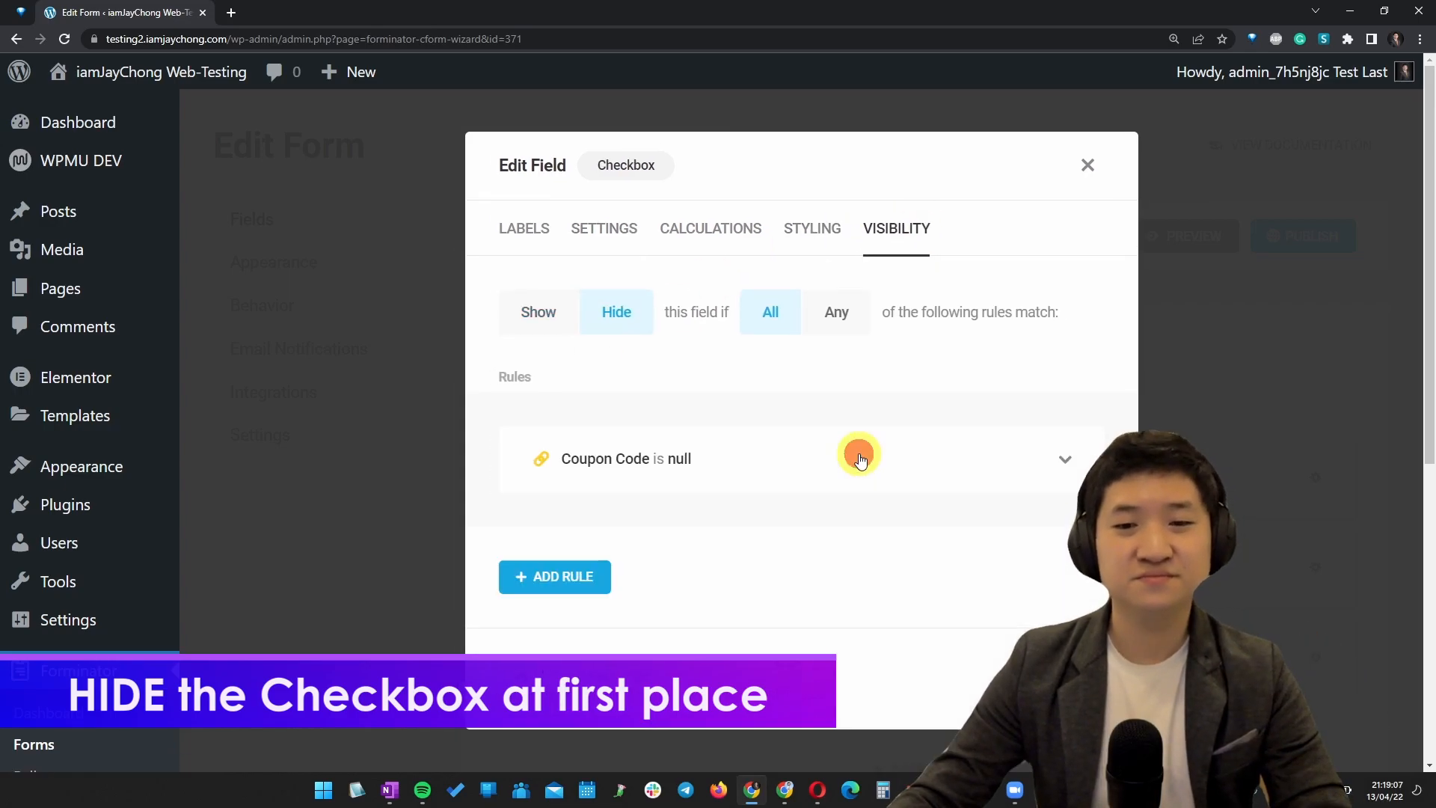
pyautogui.click(538, 312)
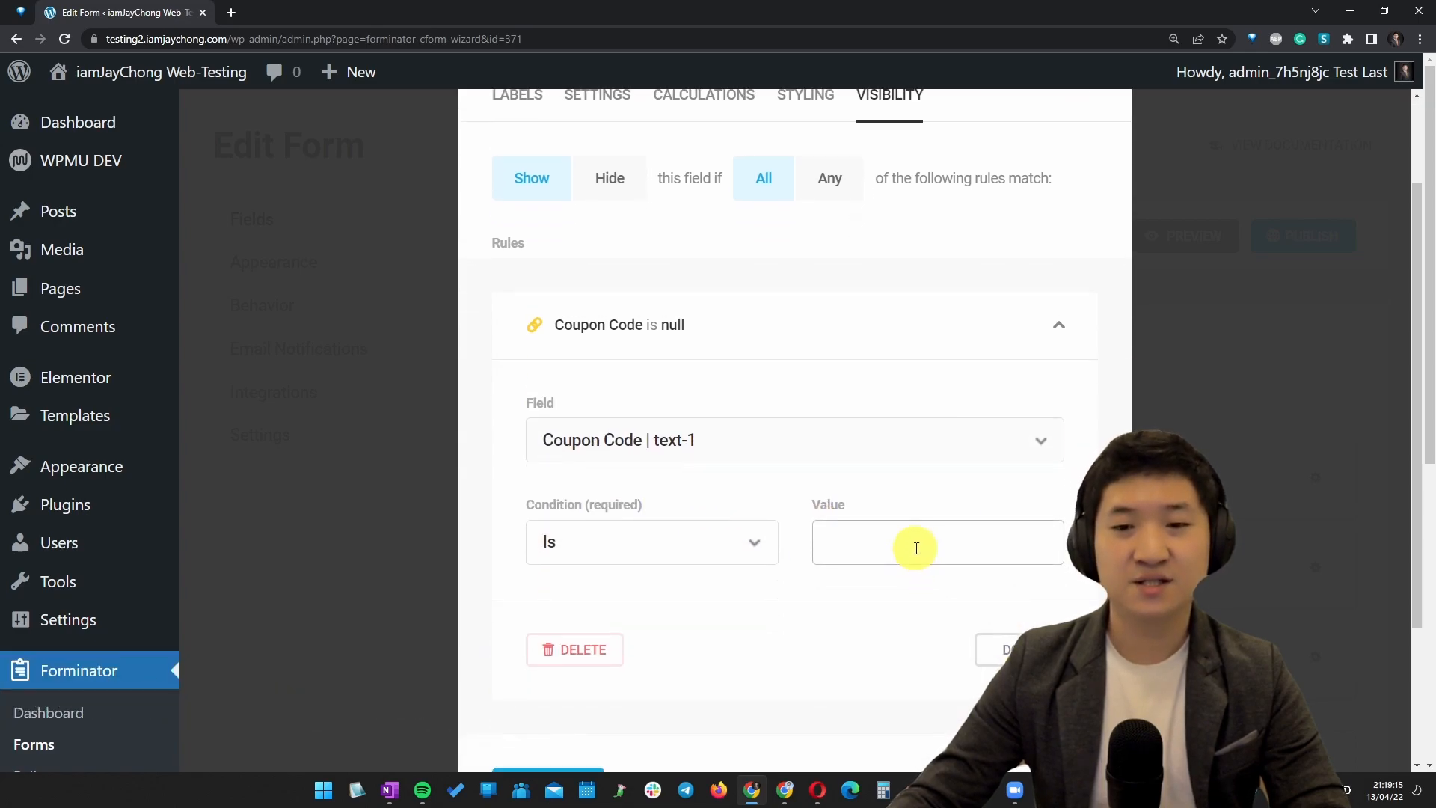
pyautogui.write('iamjaychong')
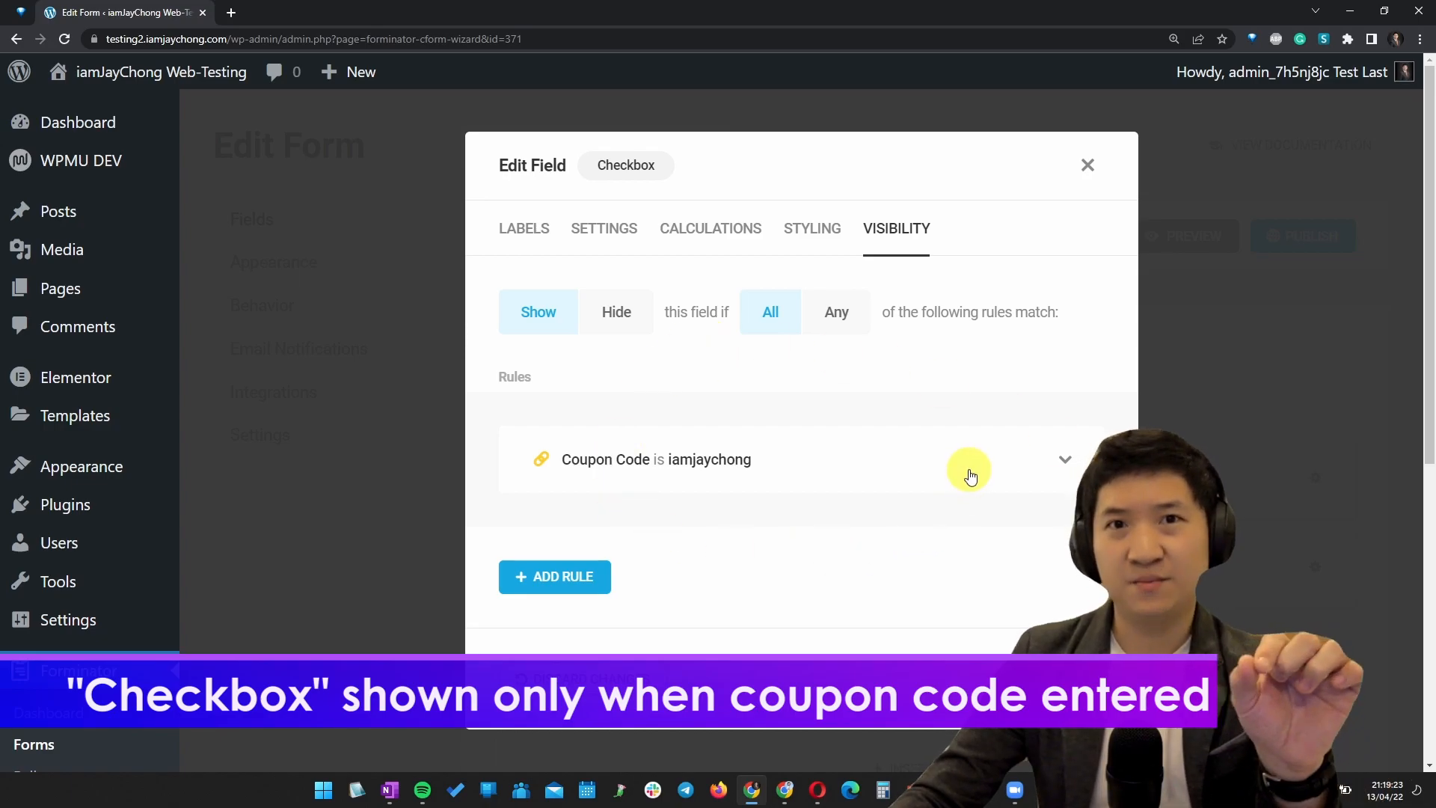
pyautogui.moveTo(647, 489)
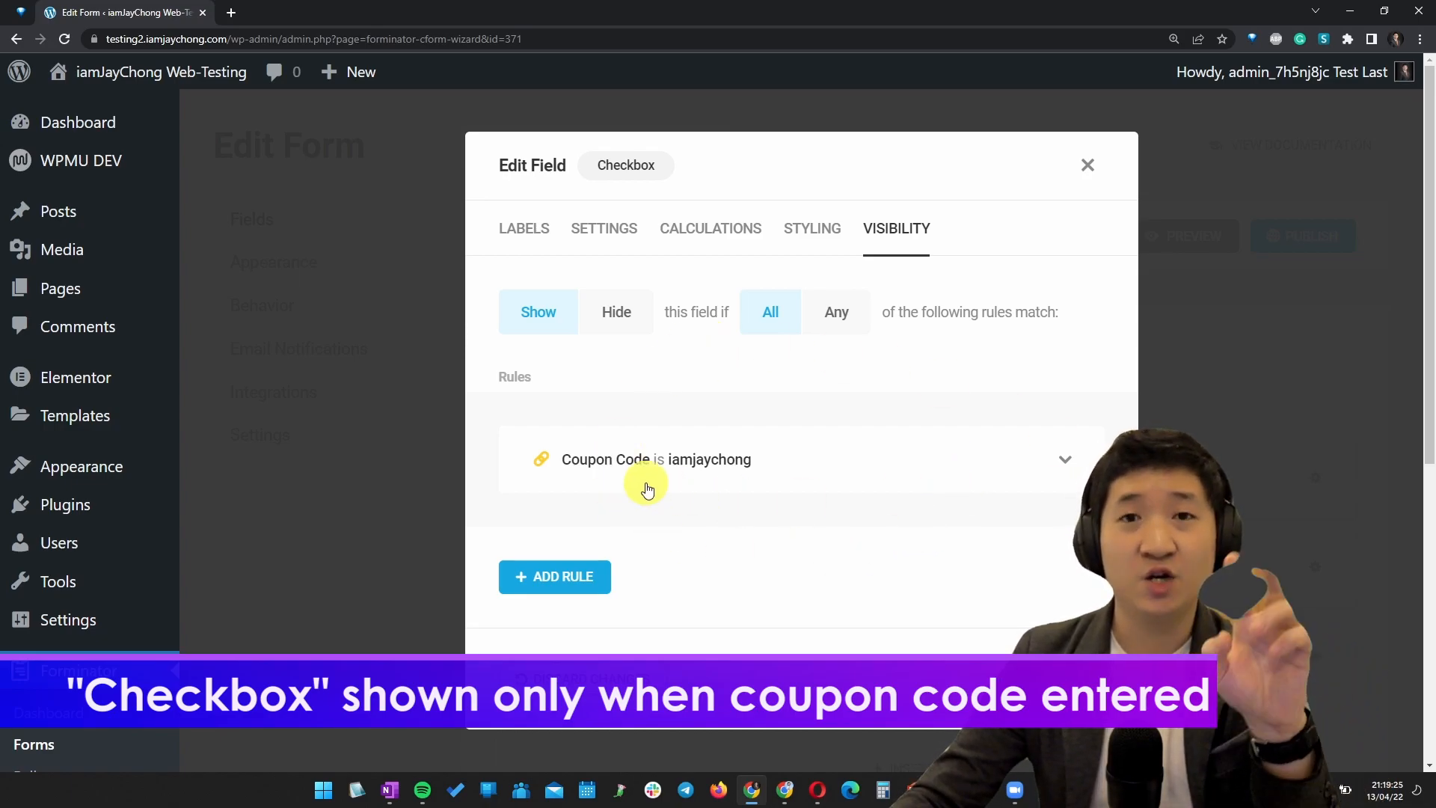
pyautogui.click(1087, 166)
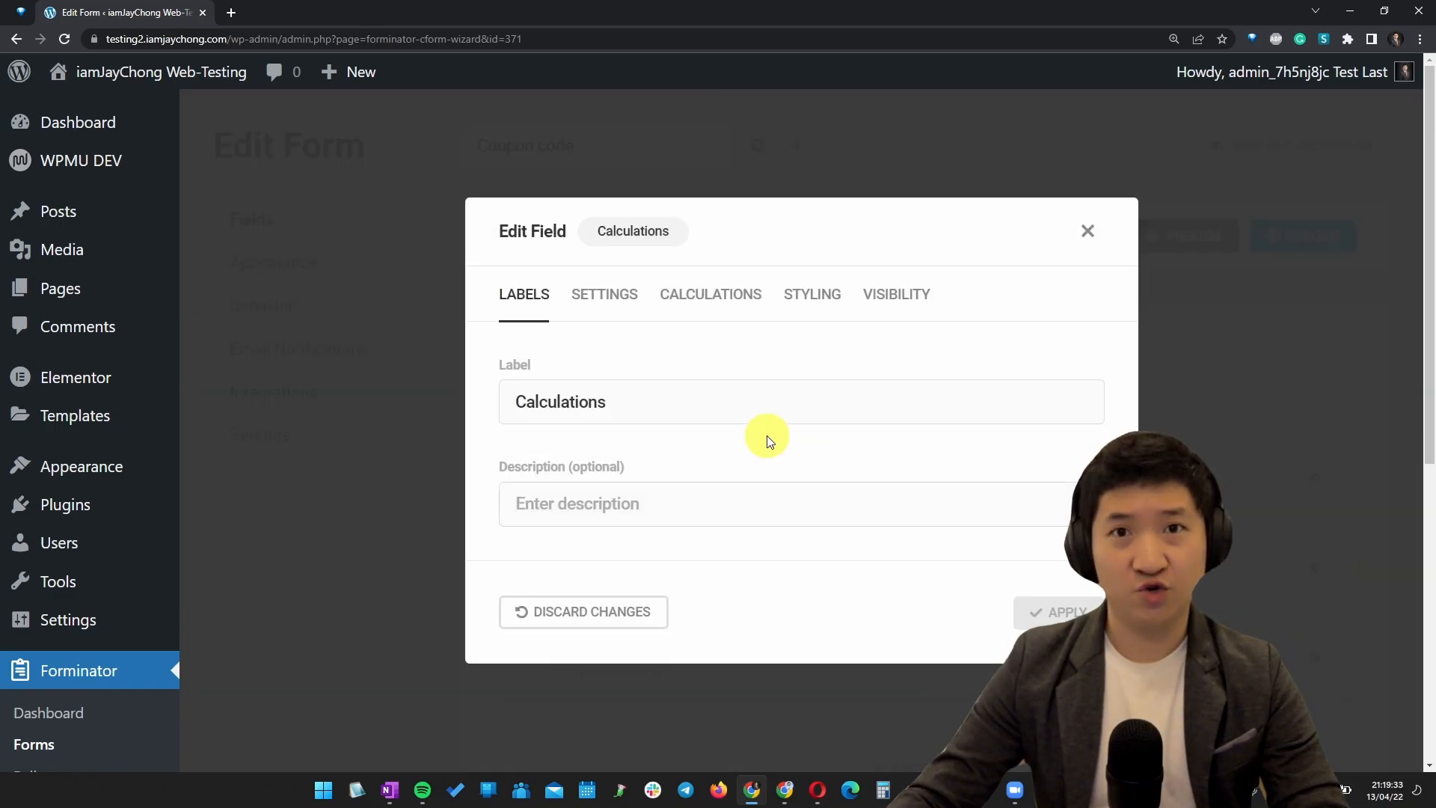
# - Label the Calculations field 'Total' and begin its formula with '10-'
pyautogui.write('Total to pay')
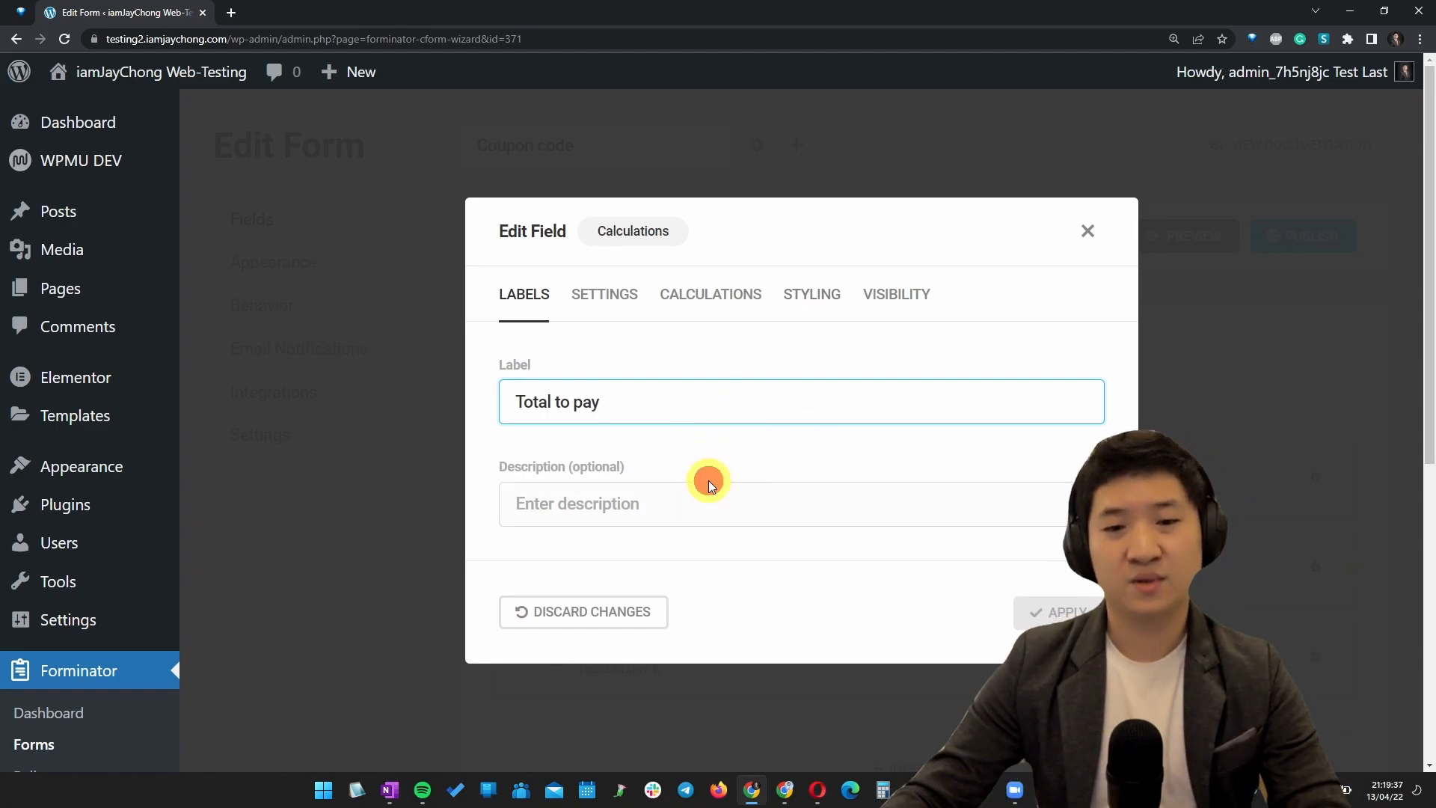
pyautogui.click(801, 505)
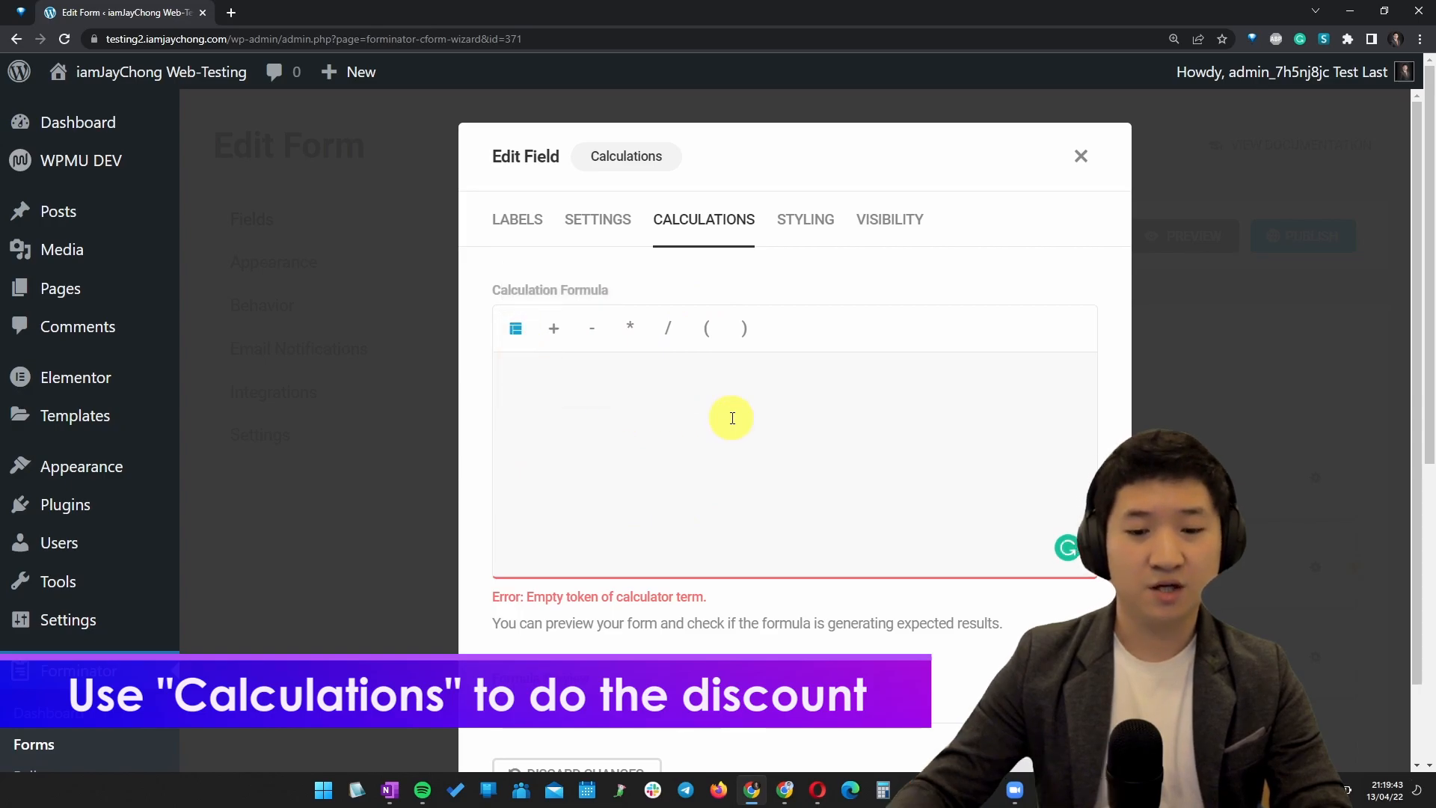
pyautogui.click(516, 328)
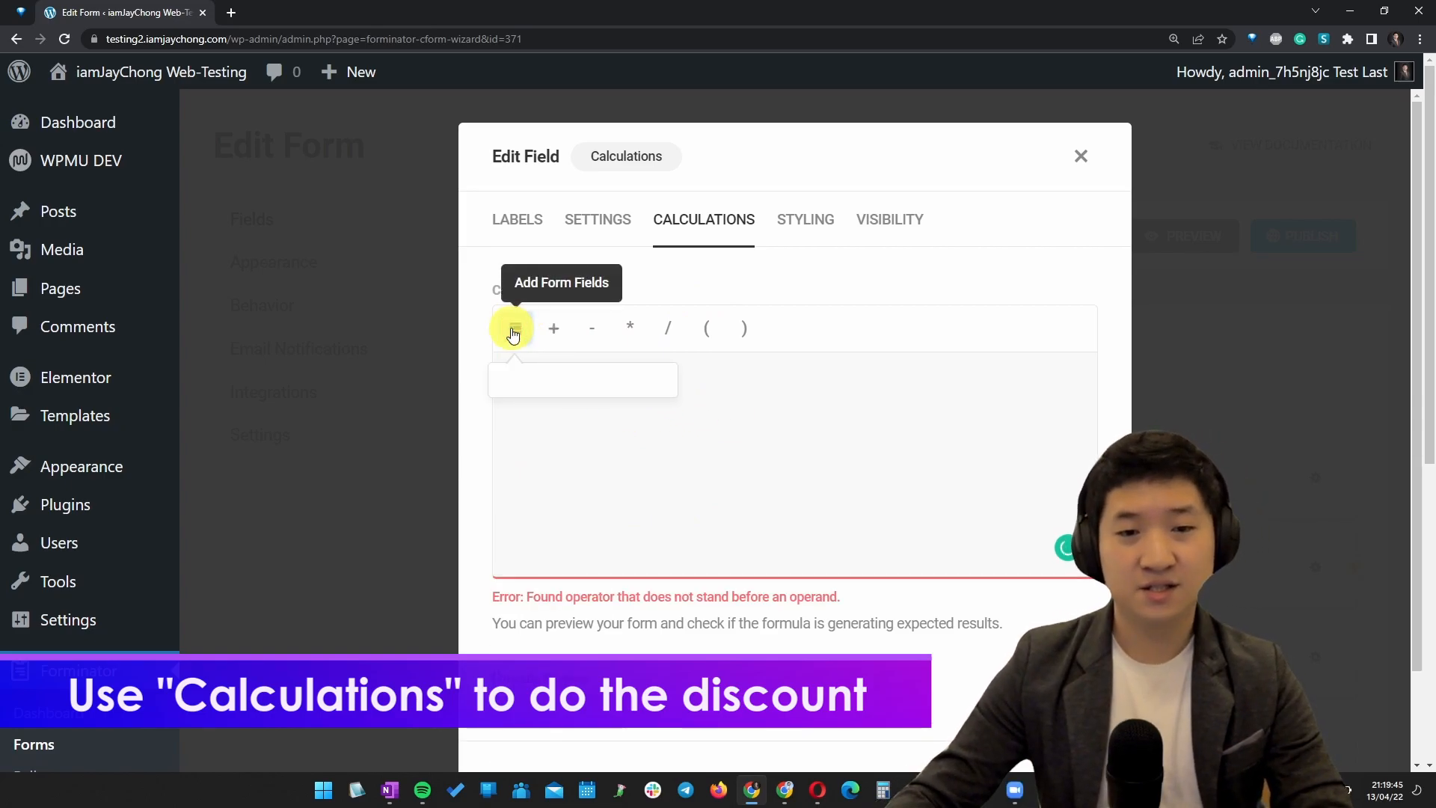
pyautogui.click(591, 328)
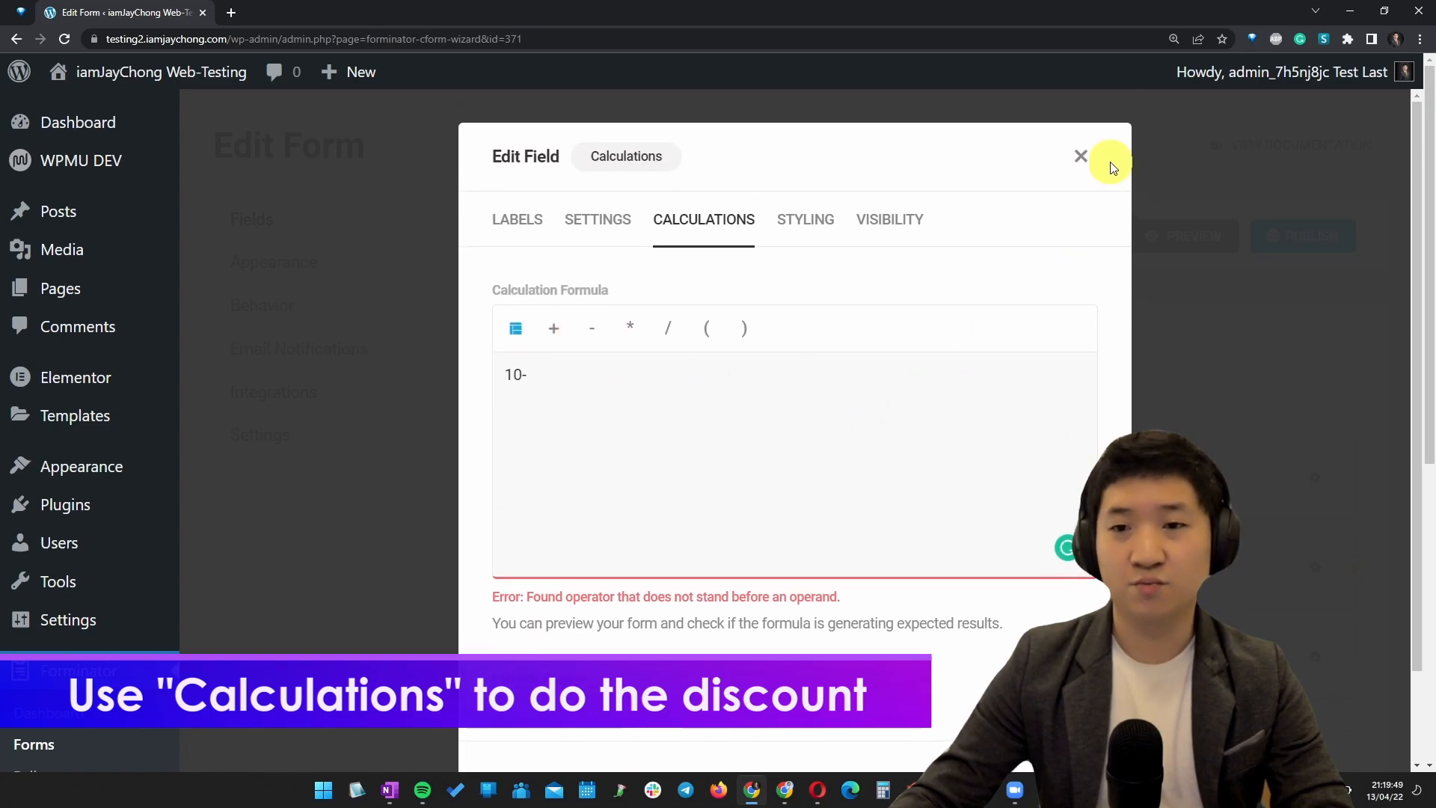
# - Enable calculations on the checkbox, valuing Apply 50% Discount at -5
pyautogui.click(1081, 157)
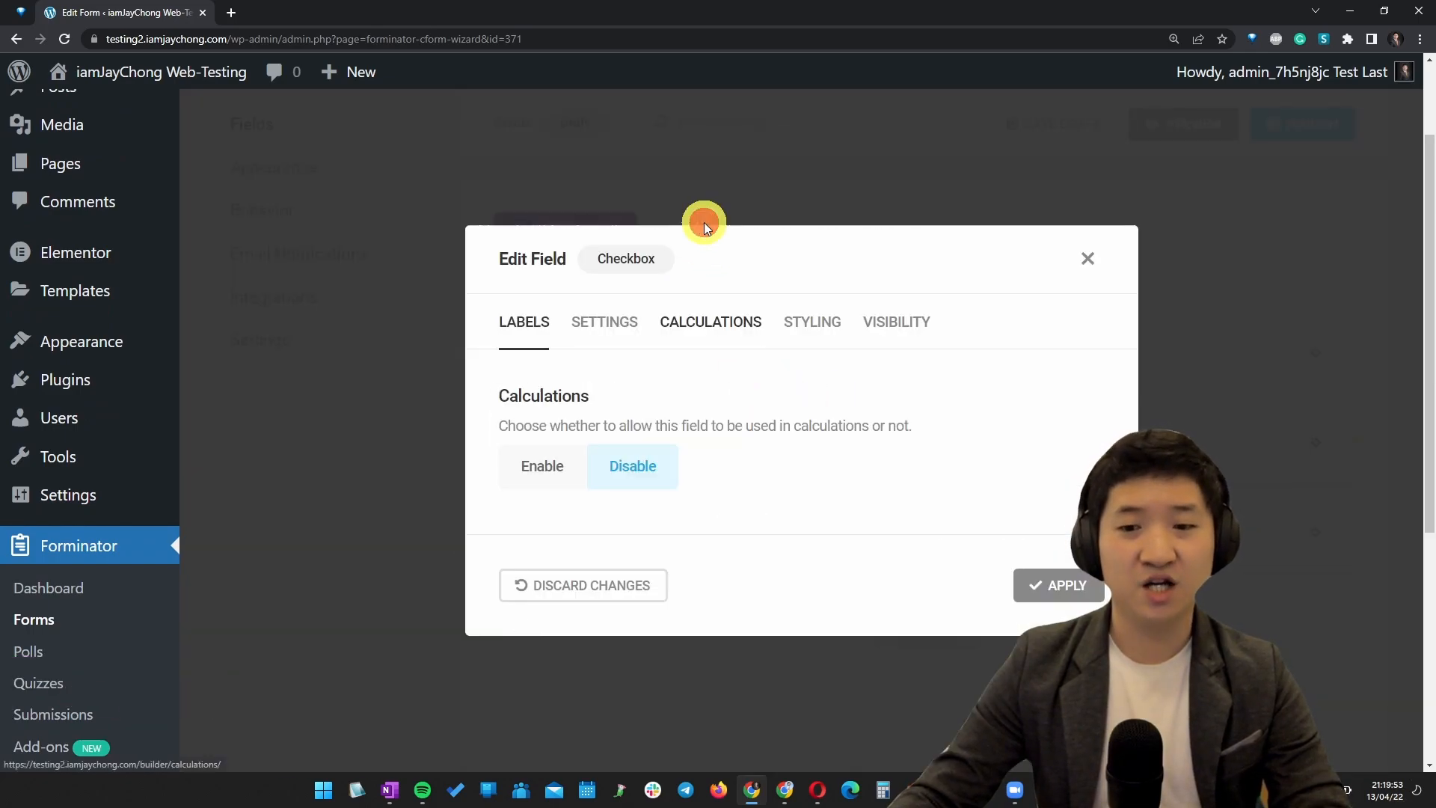
pyautogui.click(541, 466)
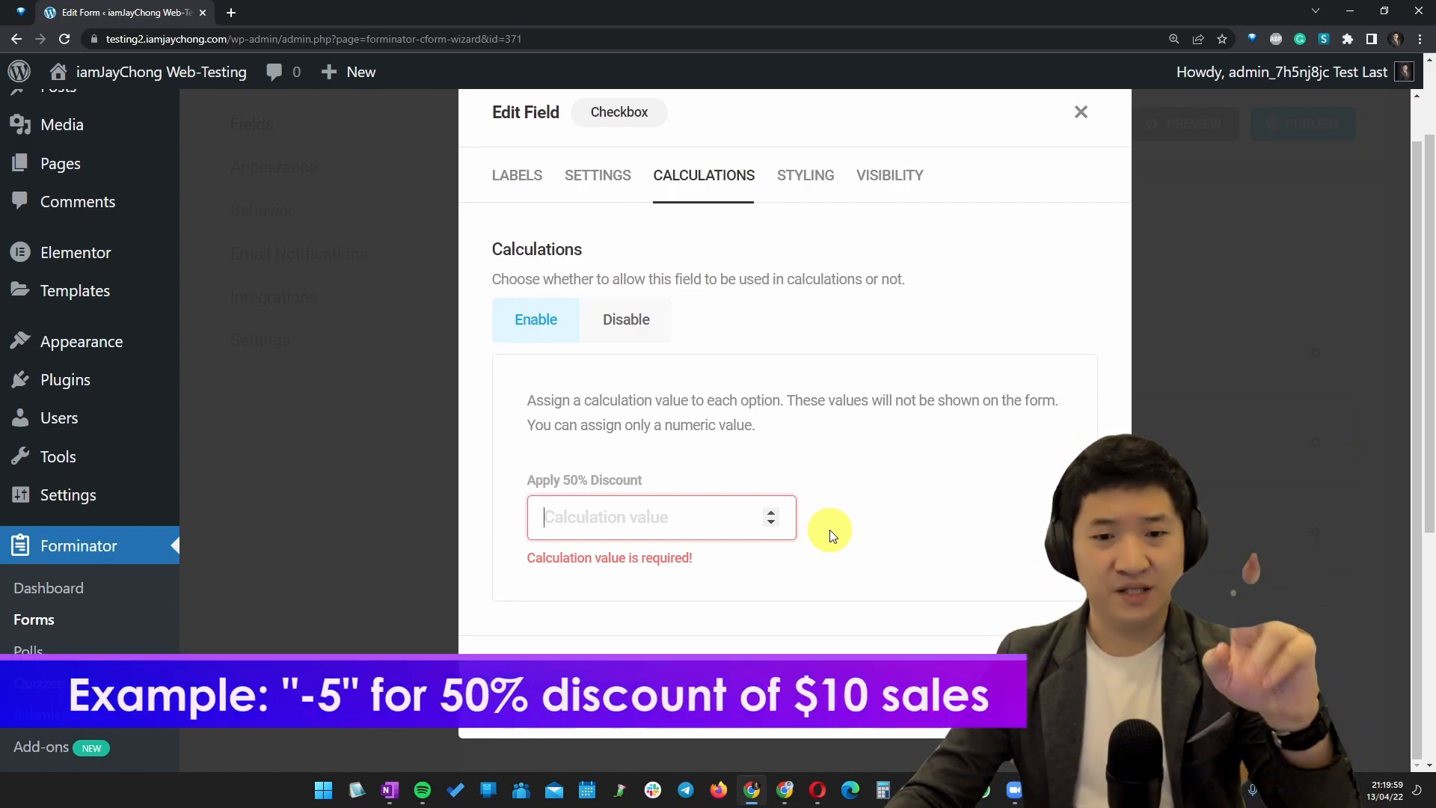
pyautogui.write('-5')
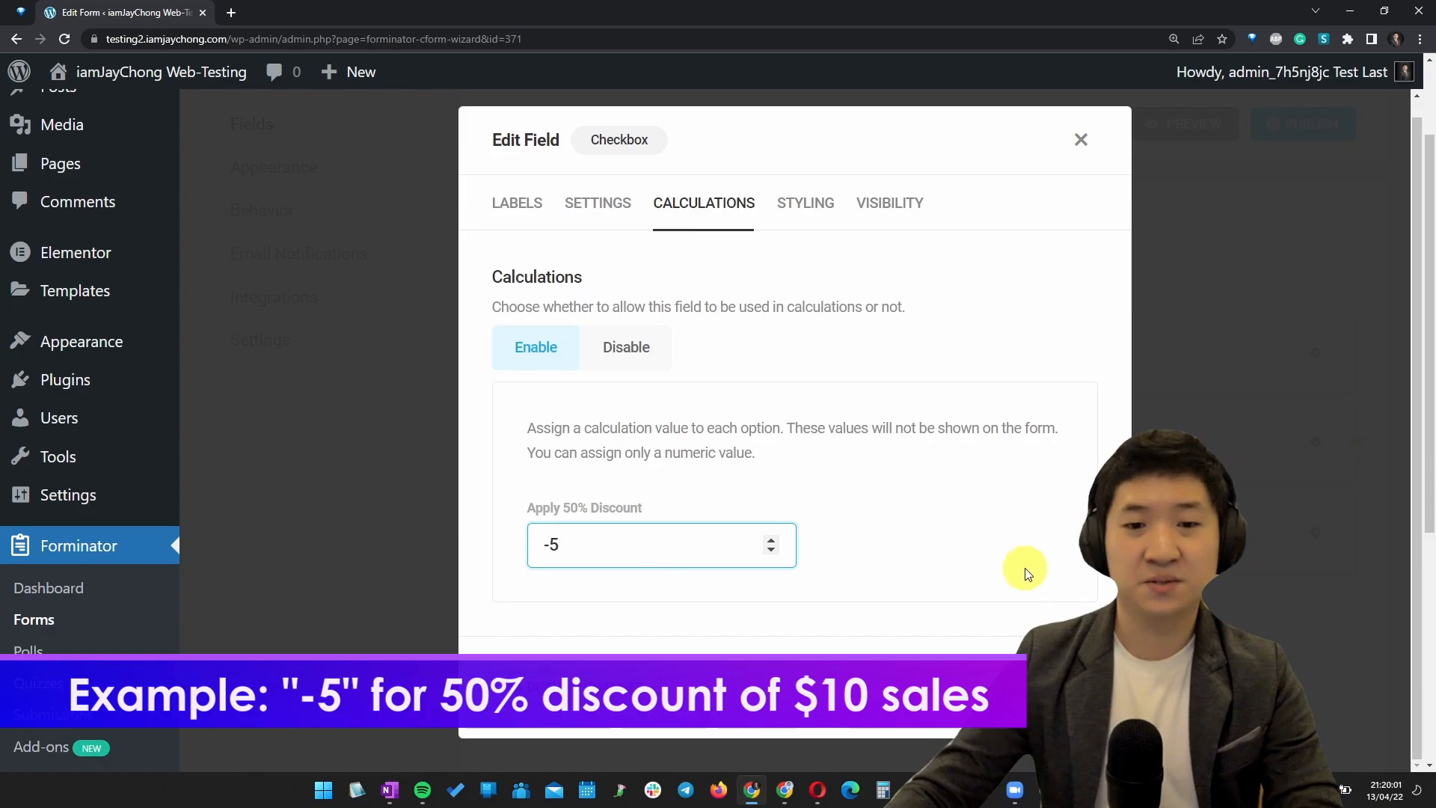
pyautogui.click(1080, 139)
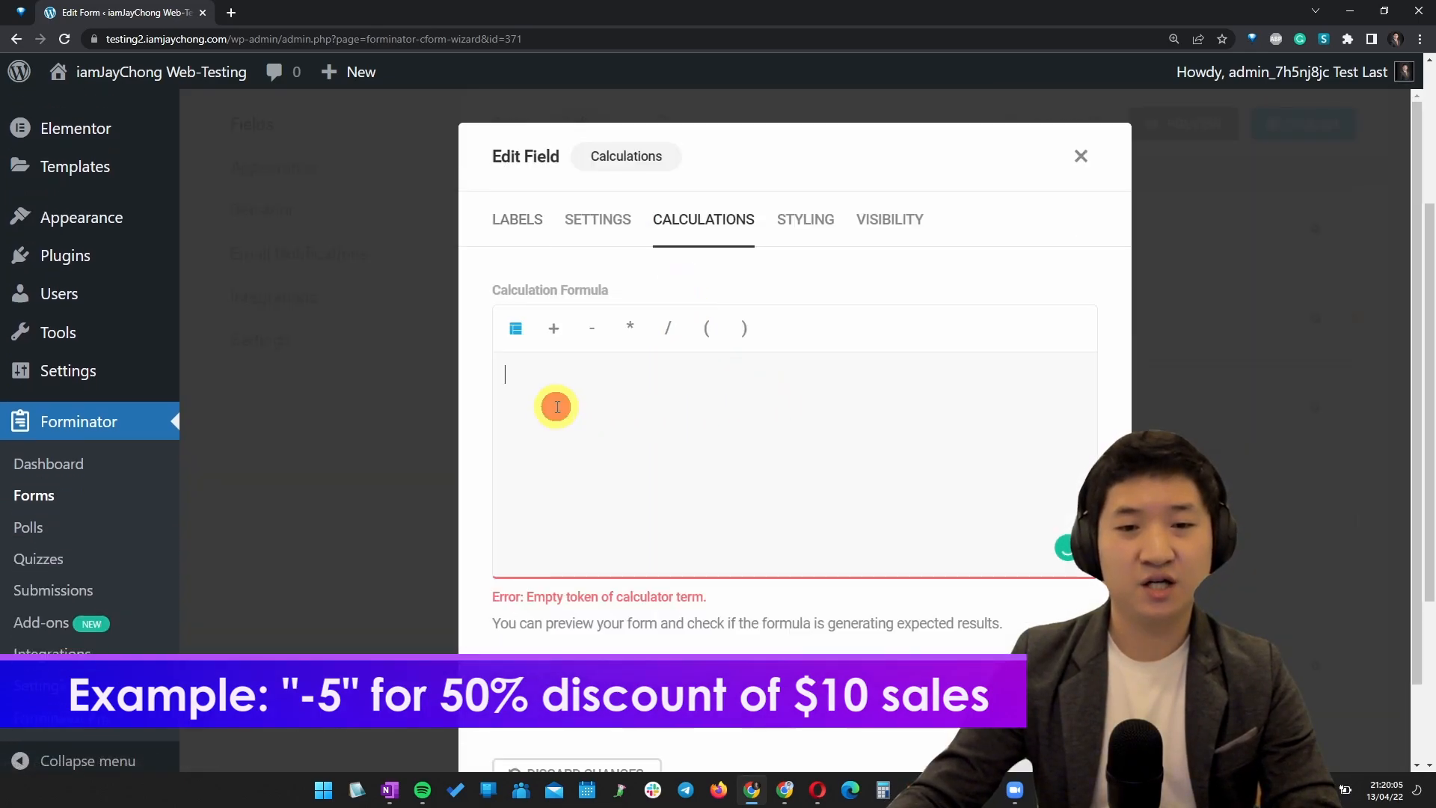
# - Set the total formula to 10 minus the checkbox field's value
pyautogui.write('10-')
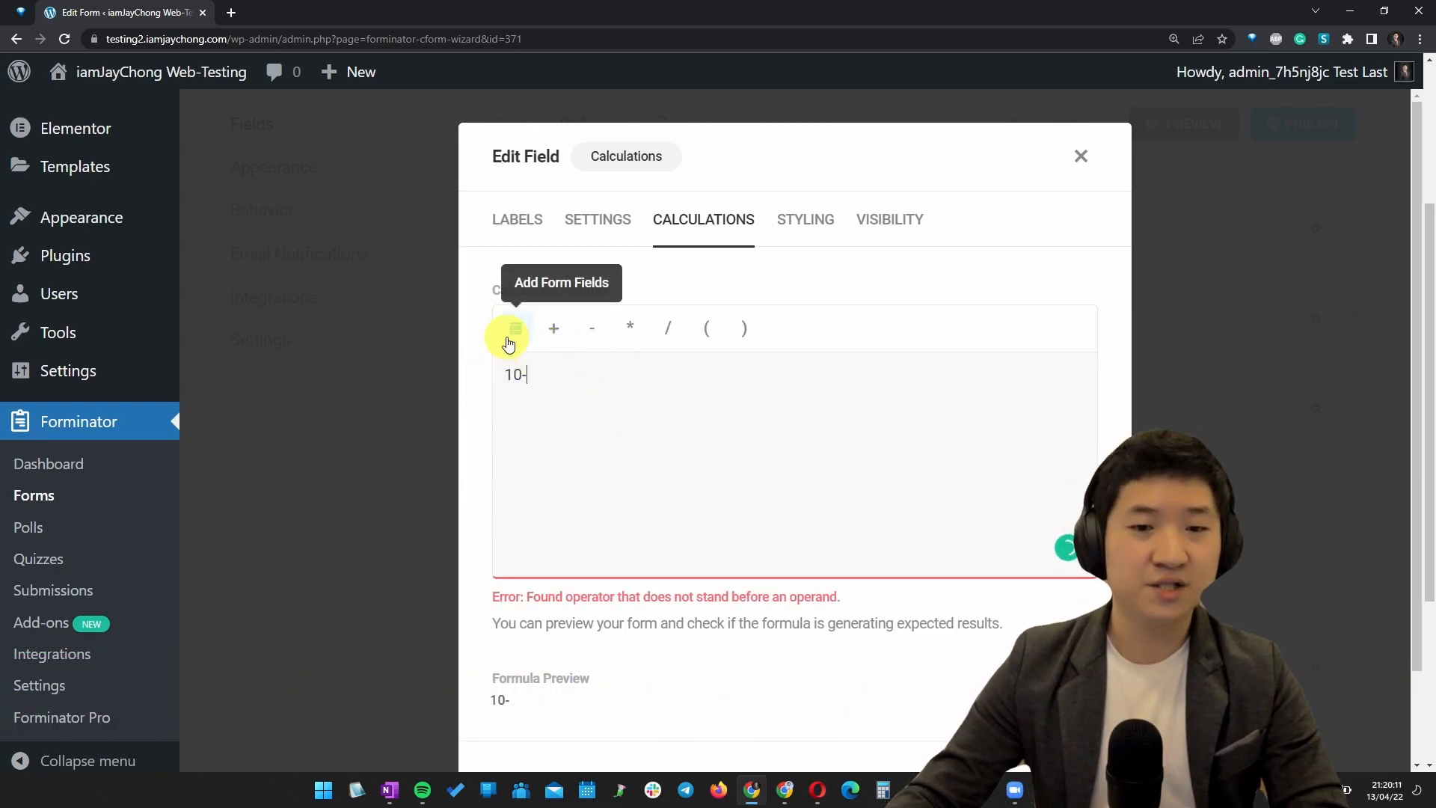
pyautogui.click(508, 328)
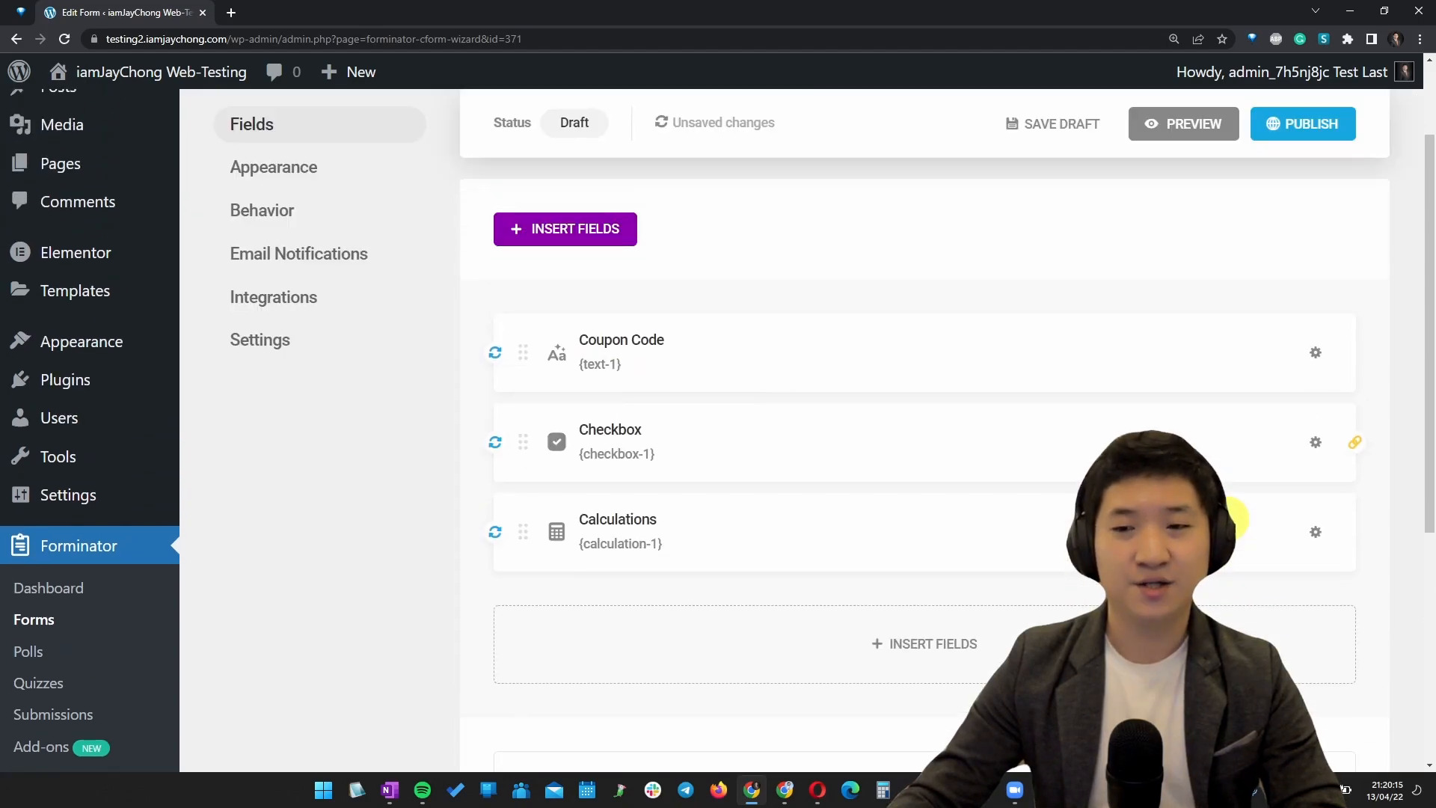
# - Preview the form, enter coupon 'iamjaychong' and tick Apply 50% Discount
pyautogui.click(1182, 124)
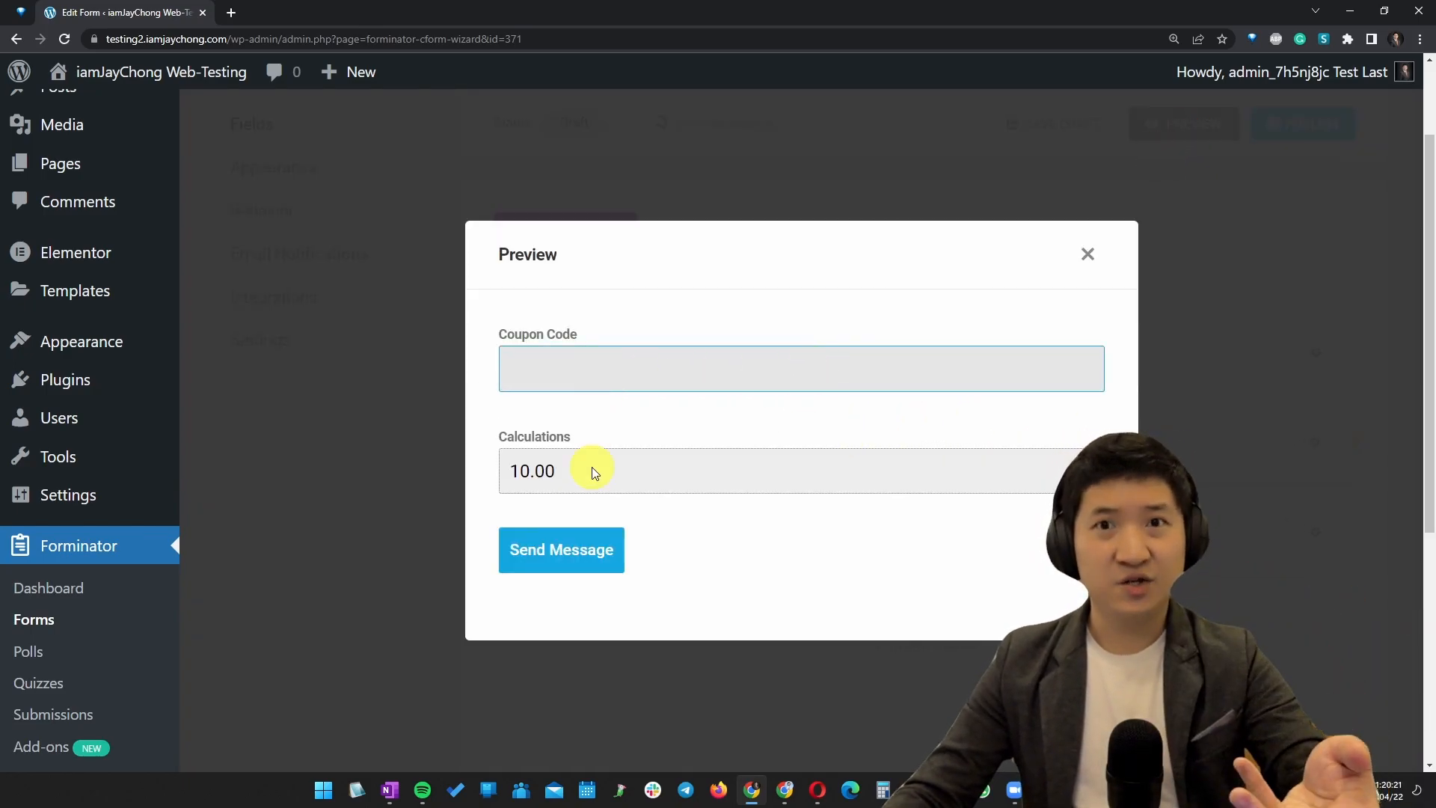
pyautogui.click(799, 368)
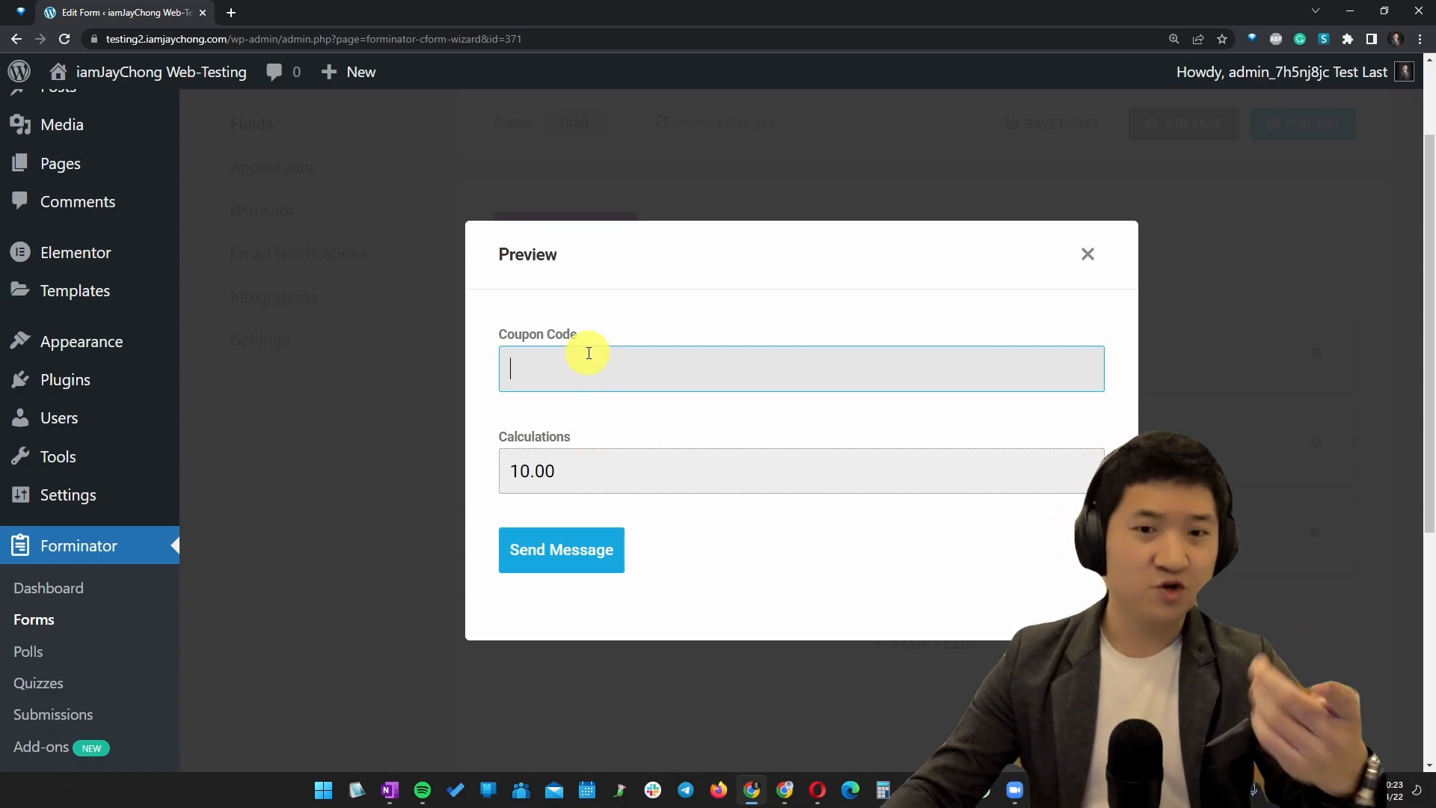
pyautogui.write('iamjaychong')
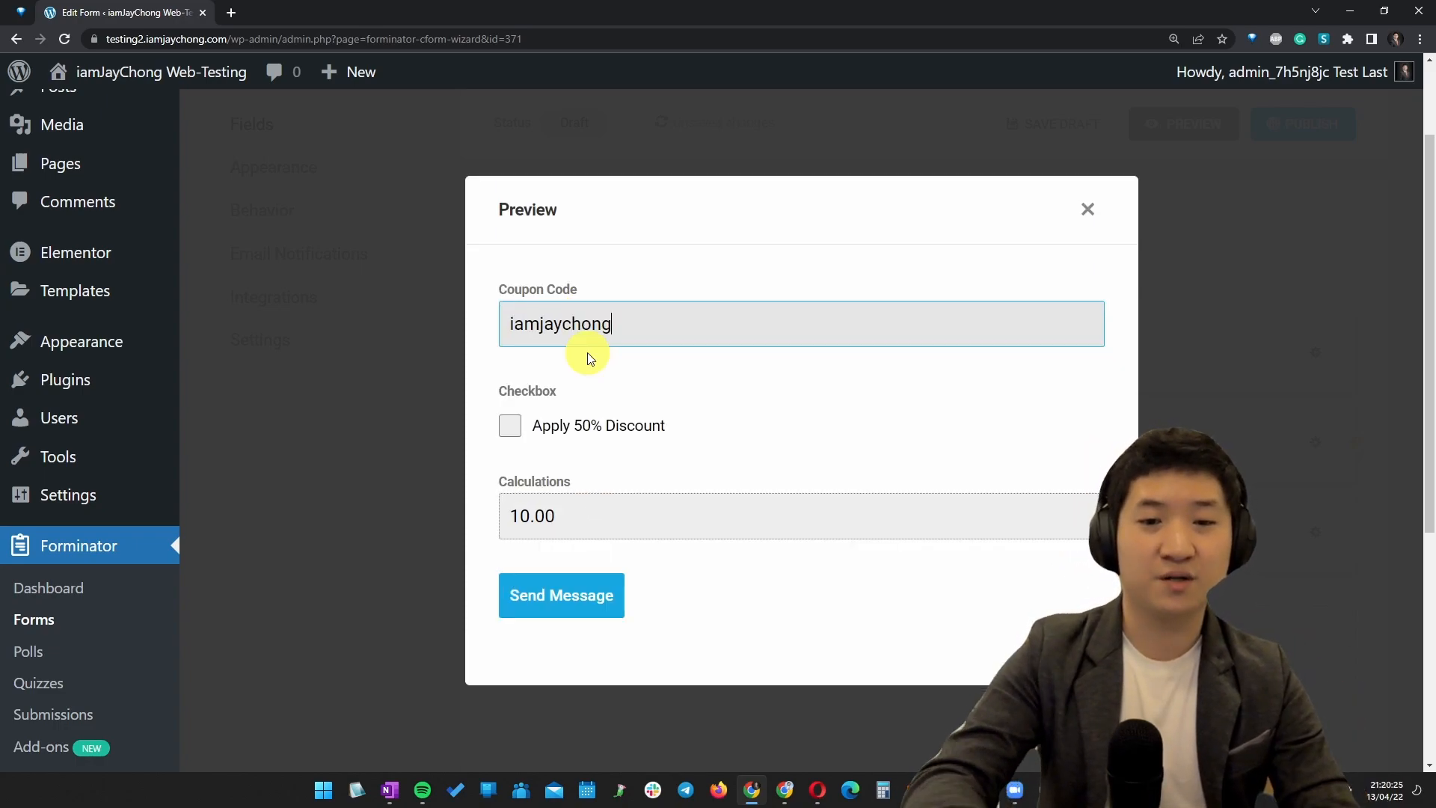
pyautogui.click(509, 425)
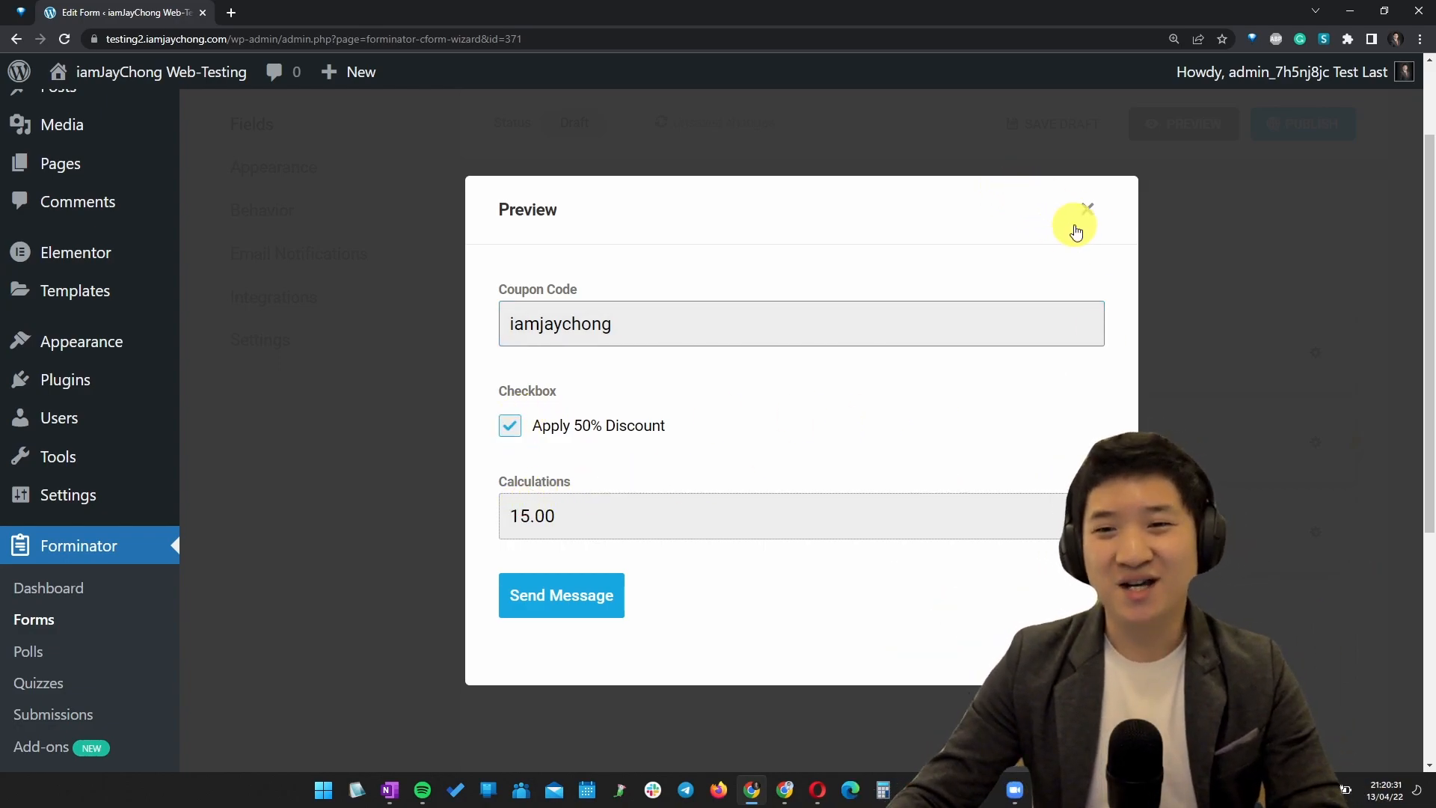
# - Change the total's formula operator so it reads 10+{checkbox-1} and apply it
pyautogui.click(1086, 230)
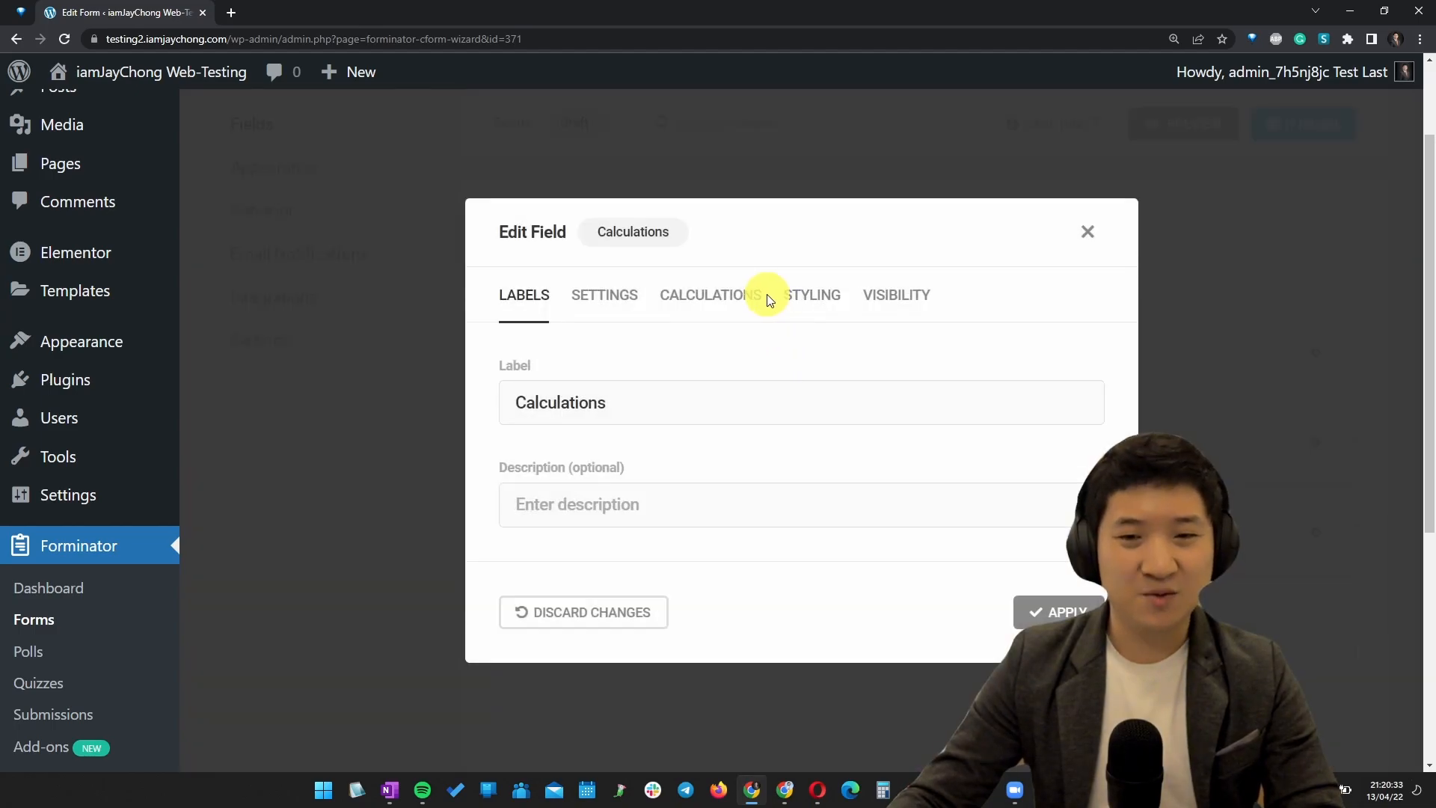
pyautogui.click(703, 295)
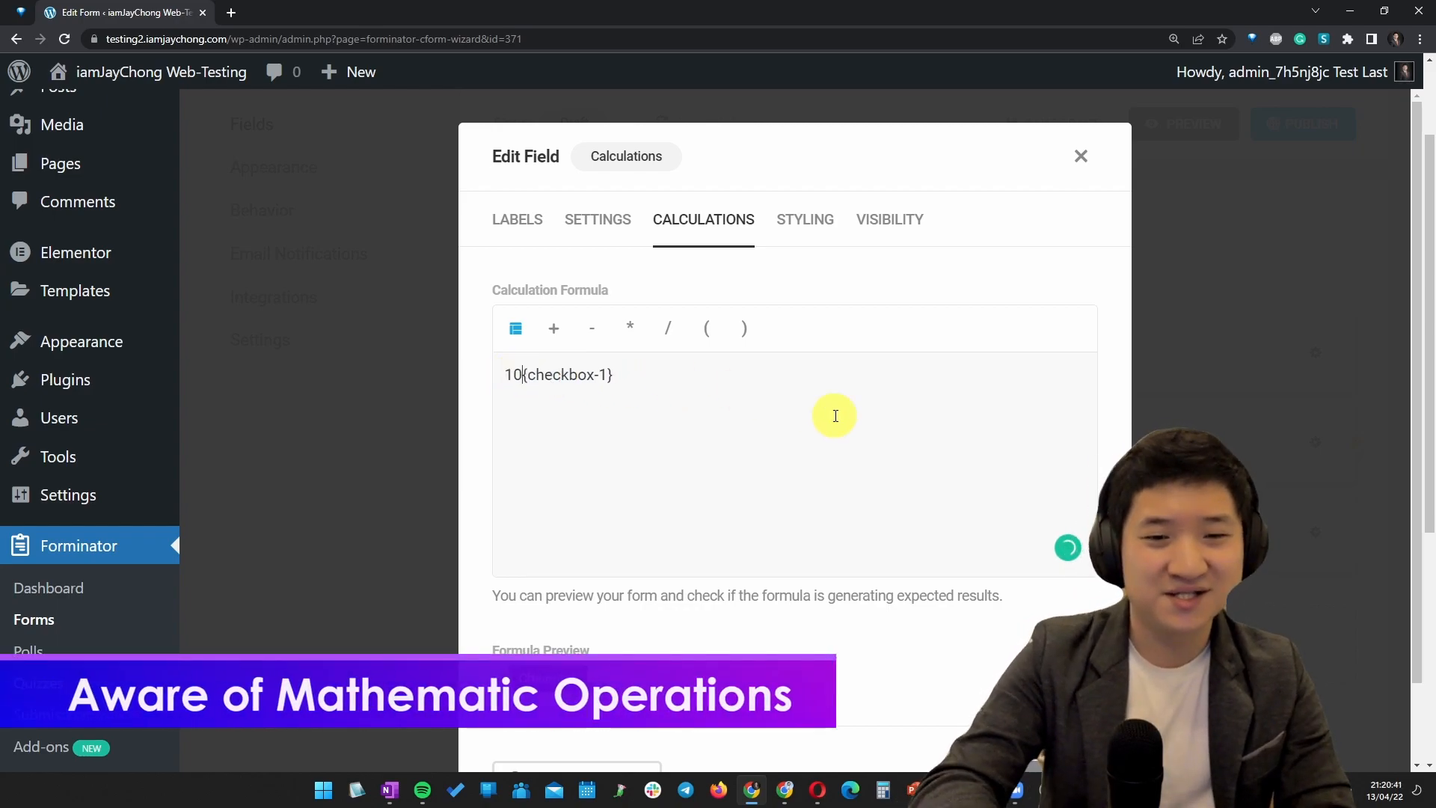
pyautogui.write('+')
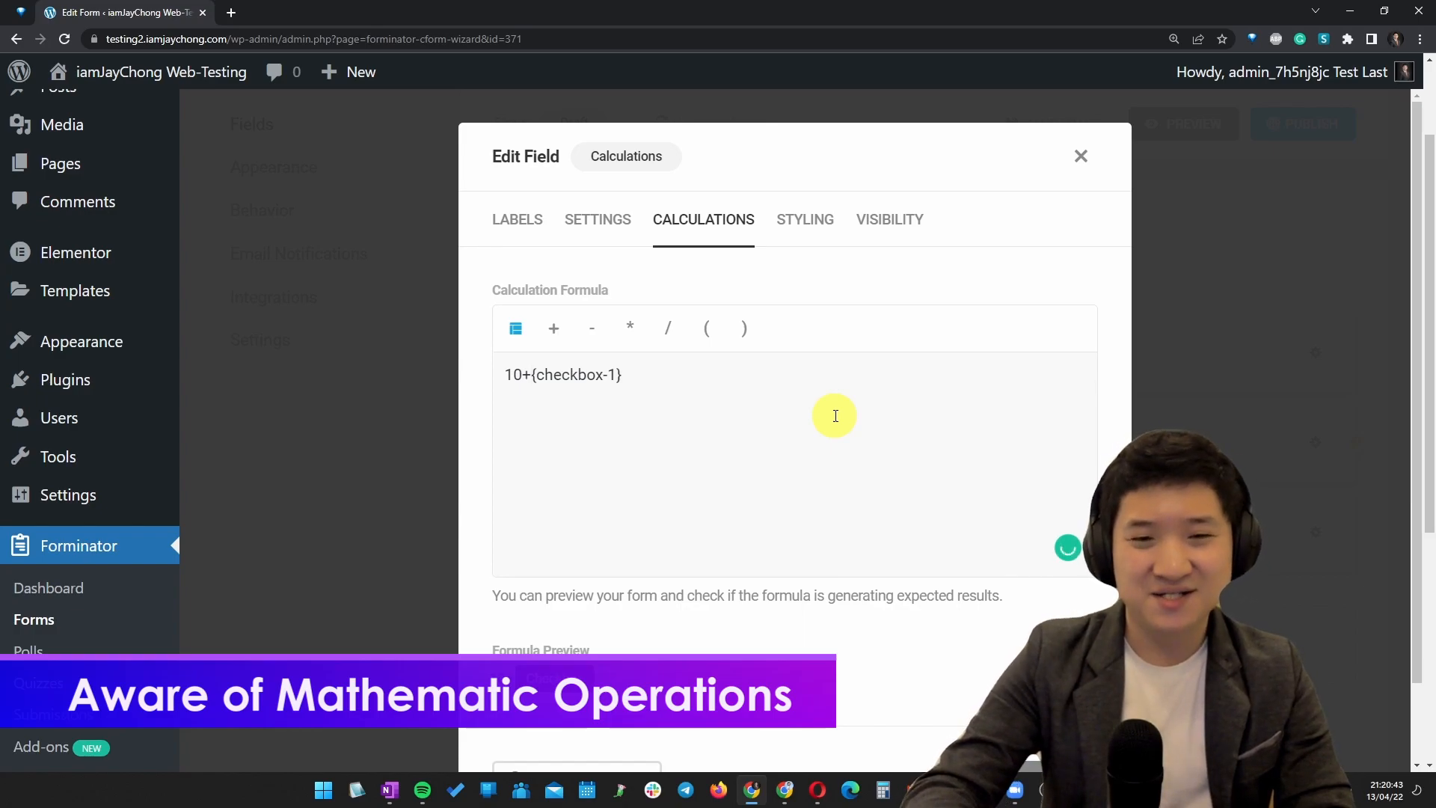
pyautogui.scroll(-3)
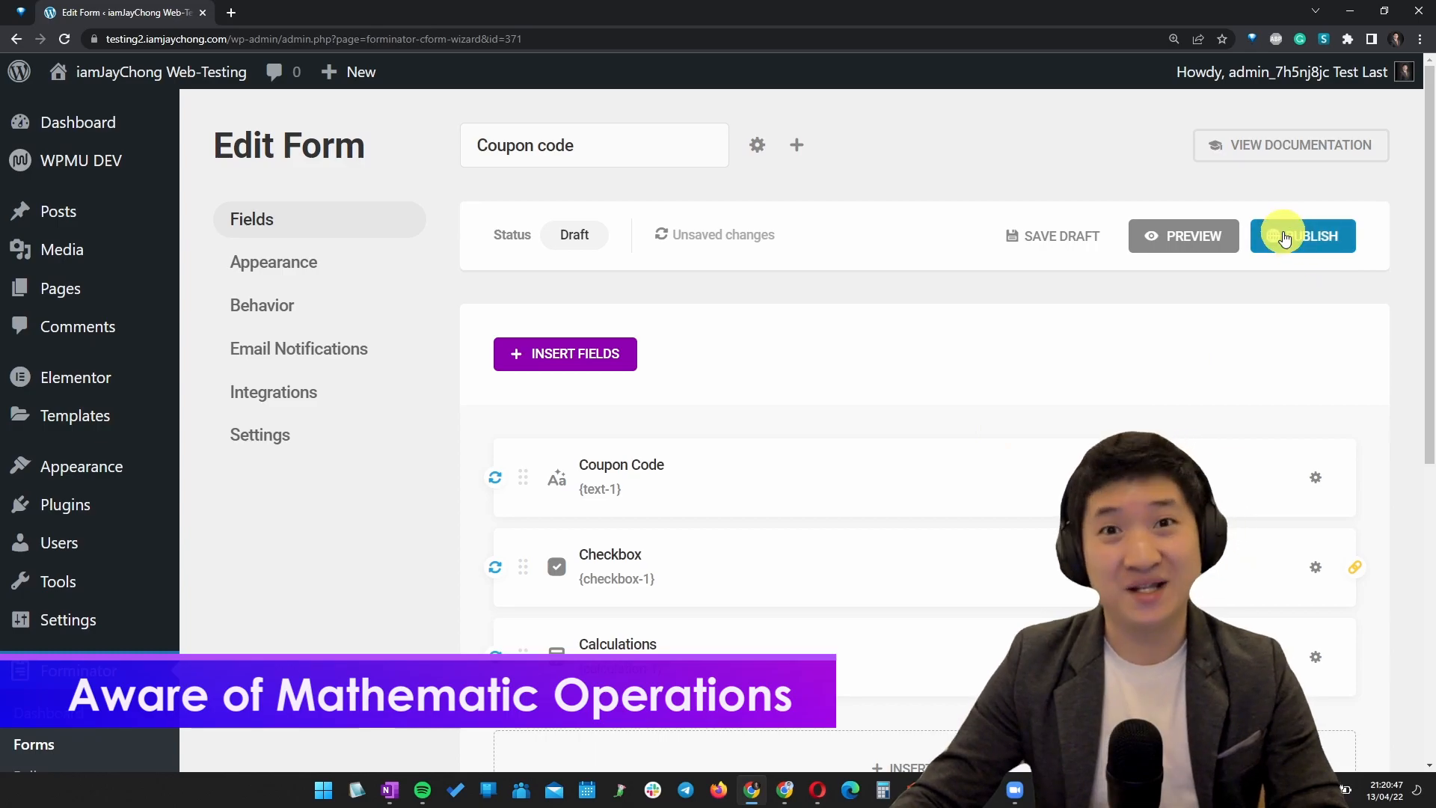
# - Preview with coupon iamjaychong and Apply 50% Discount ticked, confirming the total reads 5.00
pyautogui.click(1181, 235)
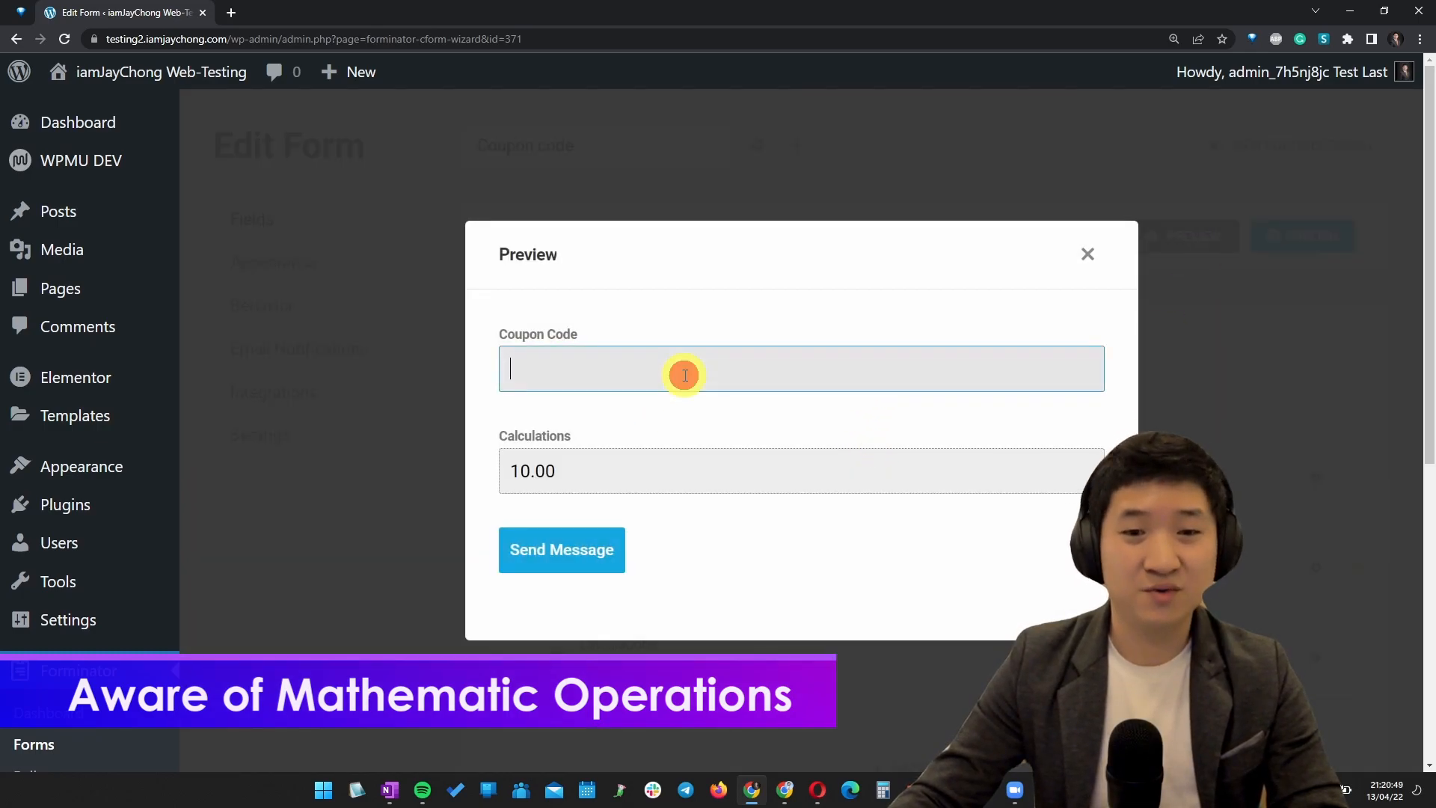
pyautogui.write('iamjaychong')
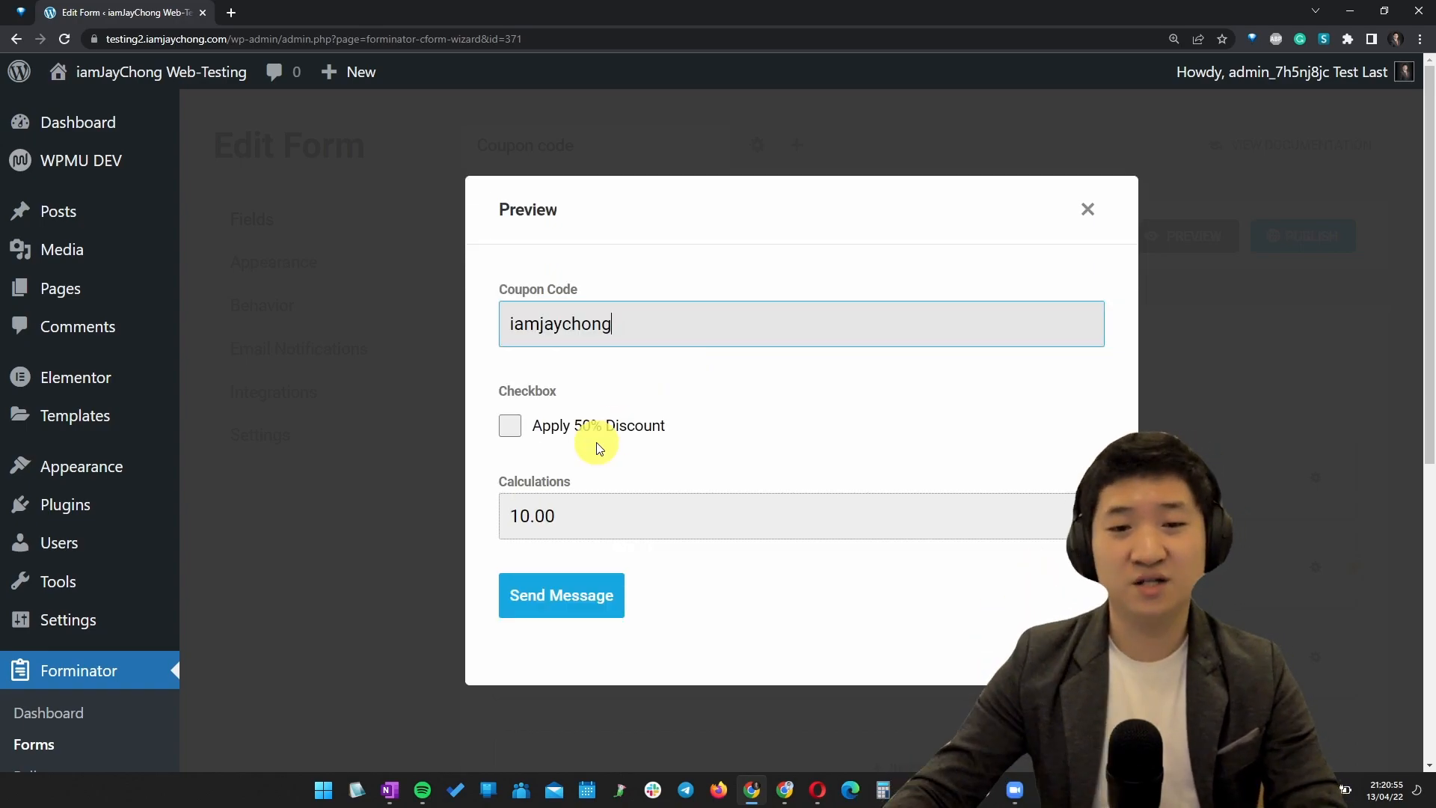
pyautogui.click(510, 425)
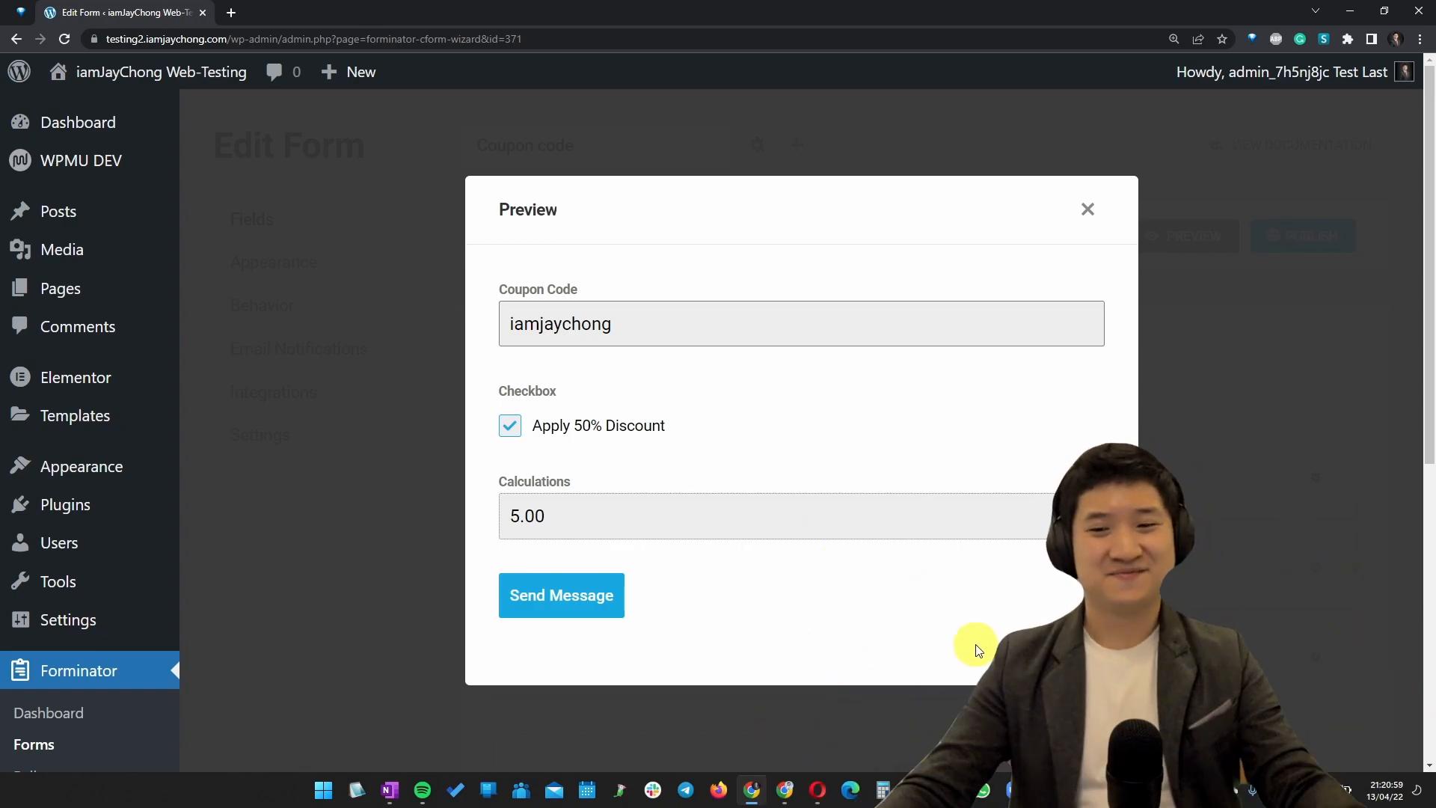
pyautogui.click(772, 323)
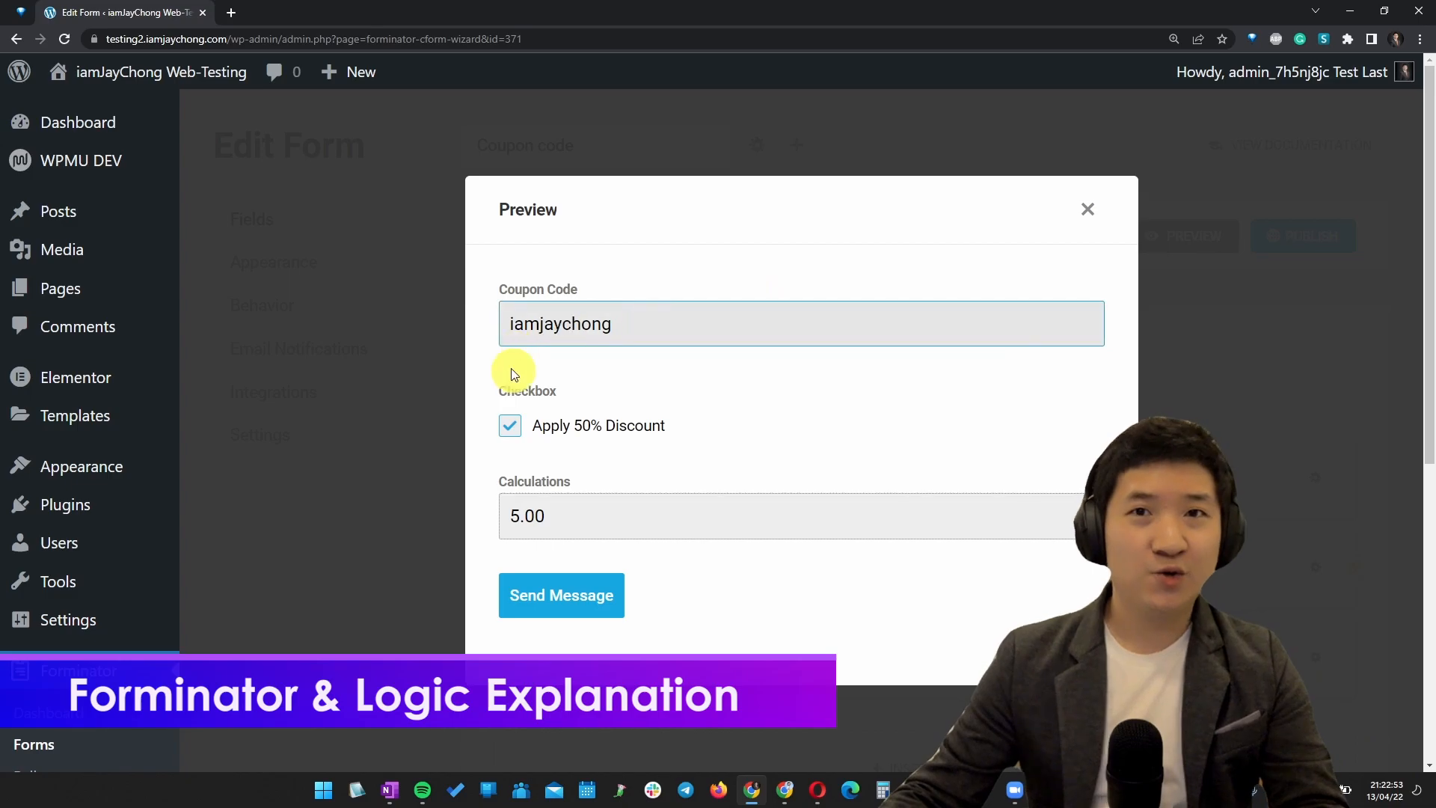
# - Review the Checkbox field's -5 calculation value, Coupon Code visibility rule and Settings
pyautogui.click(1088, 210)
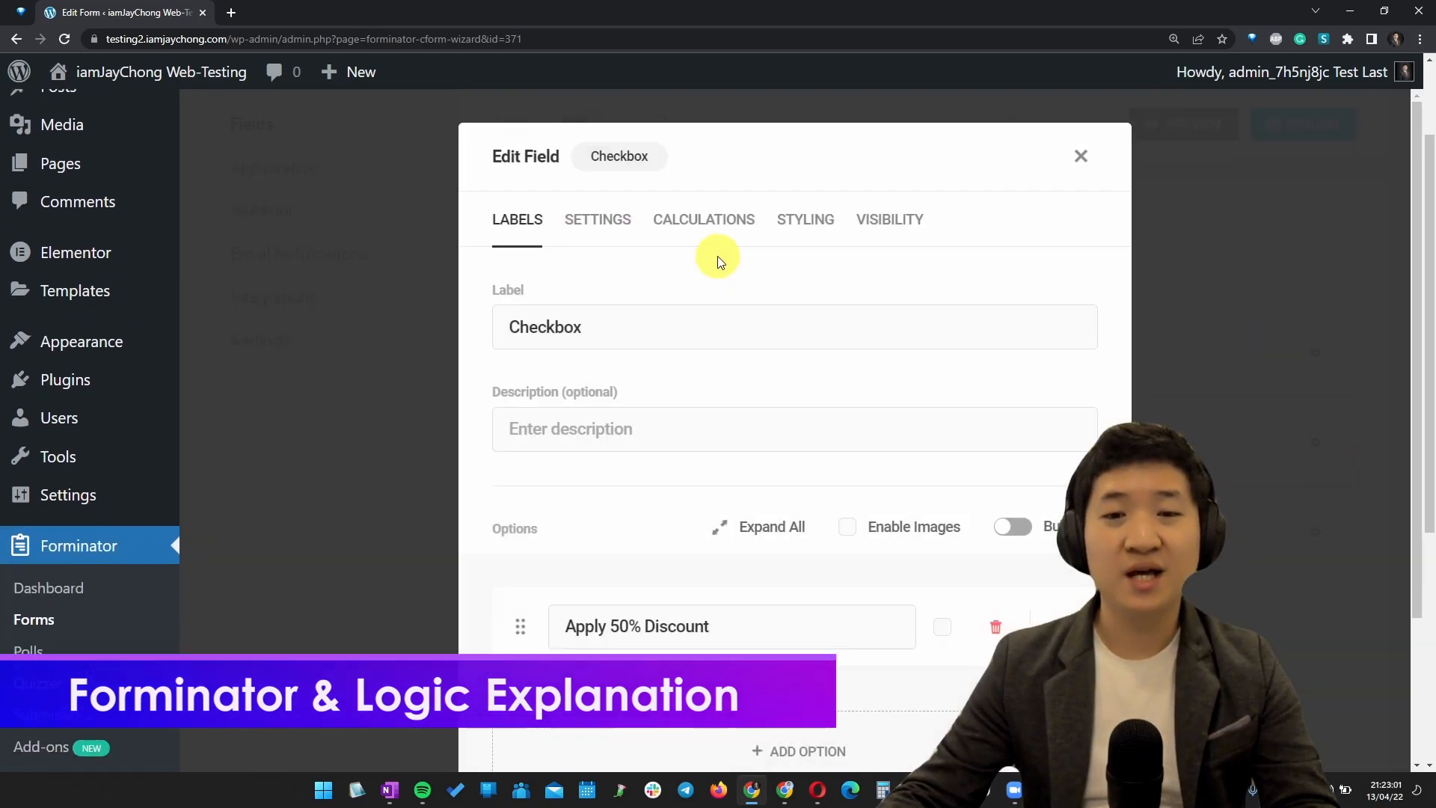
pyautogui.click(703, 218)
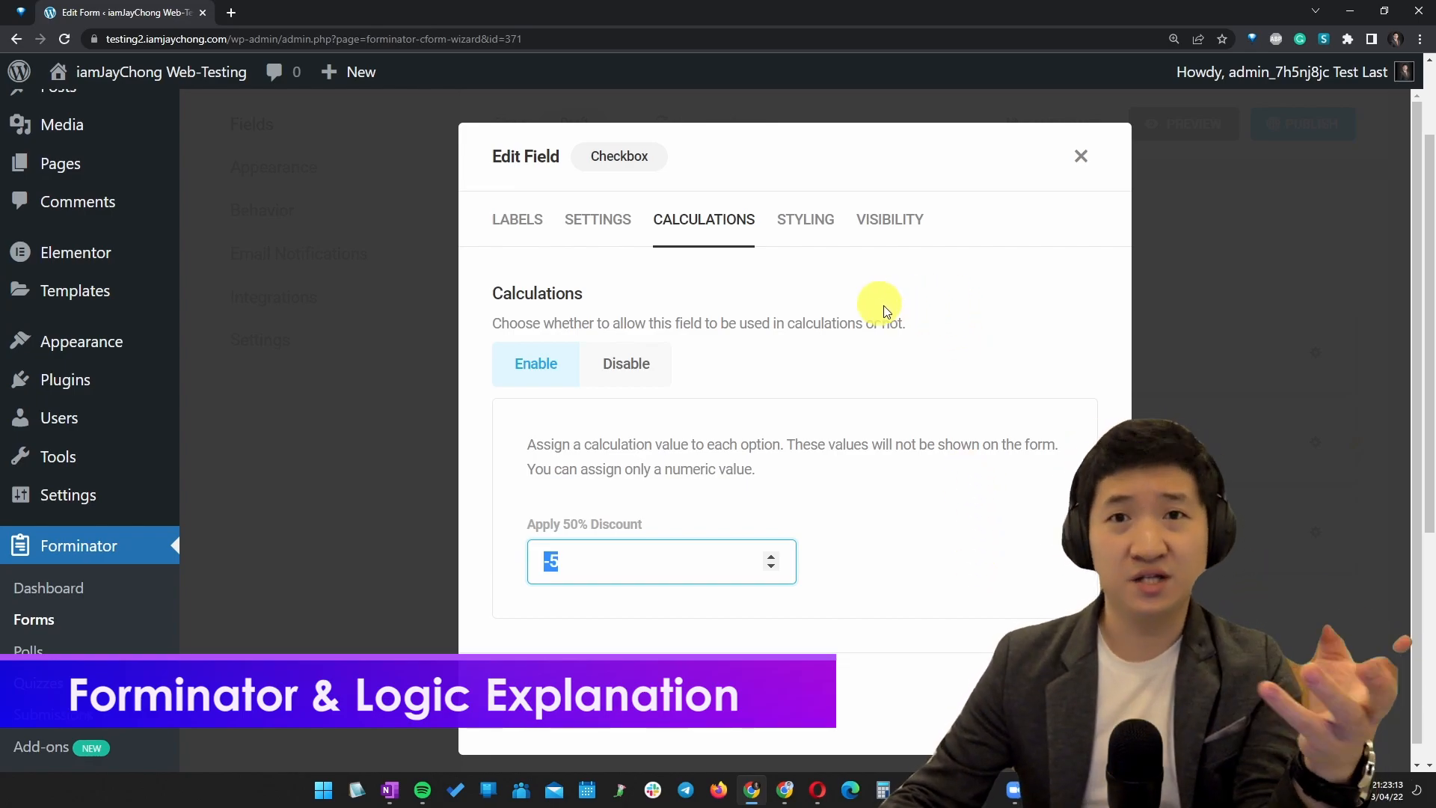
pyautogui.moveTo(877, 293)
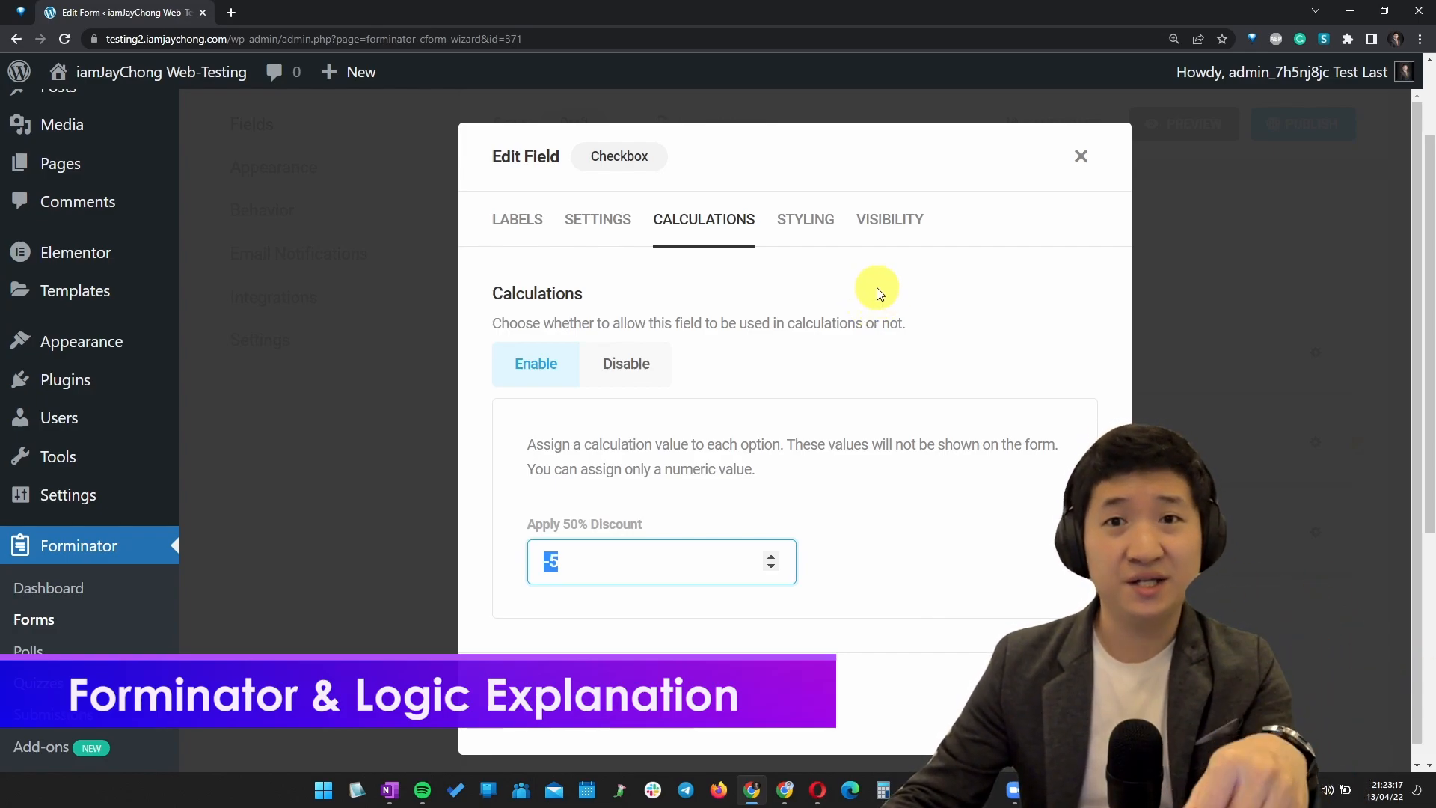
pyautogui.click(889, 218)
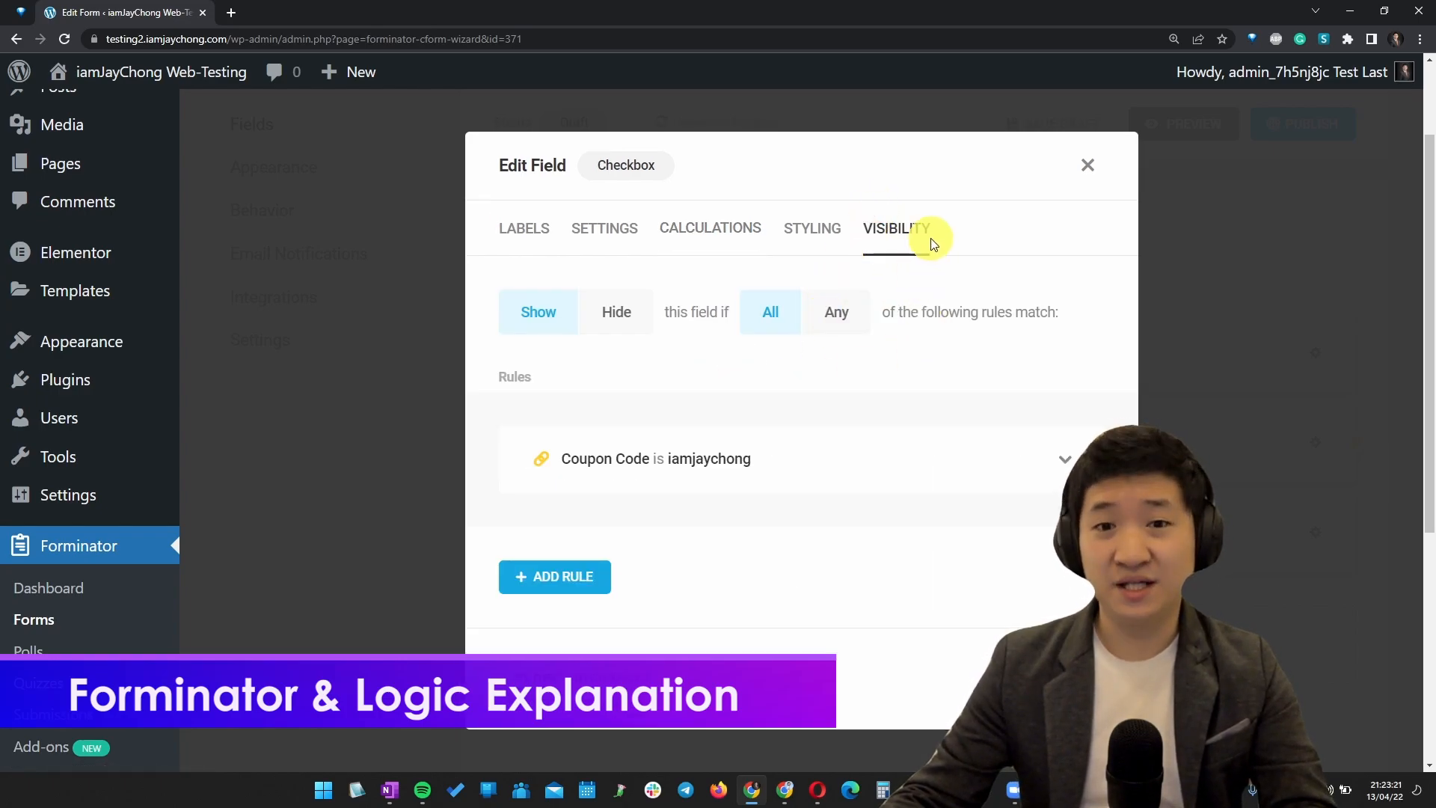
pyautogui.click(597, 219)
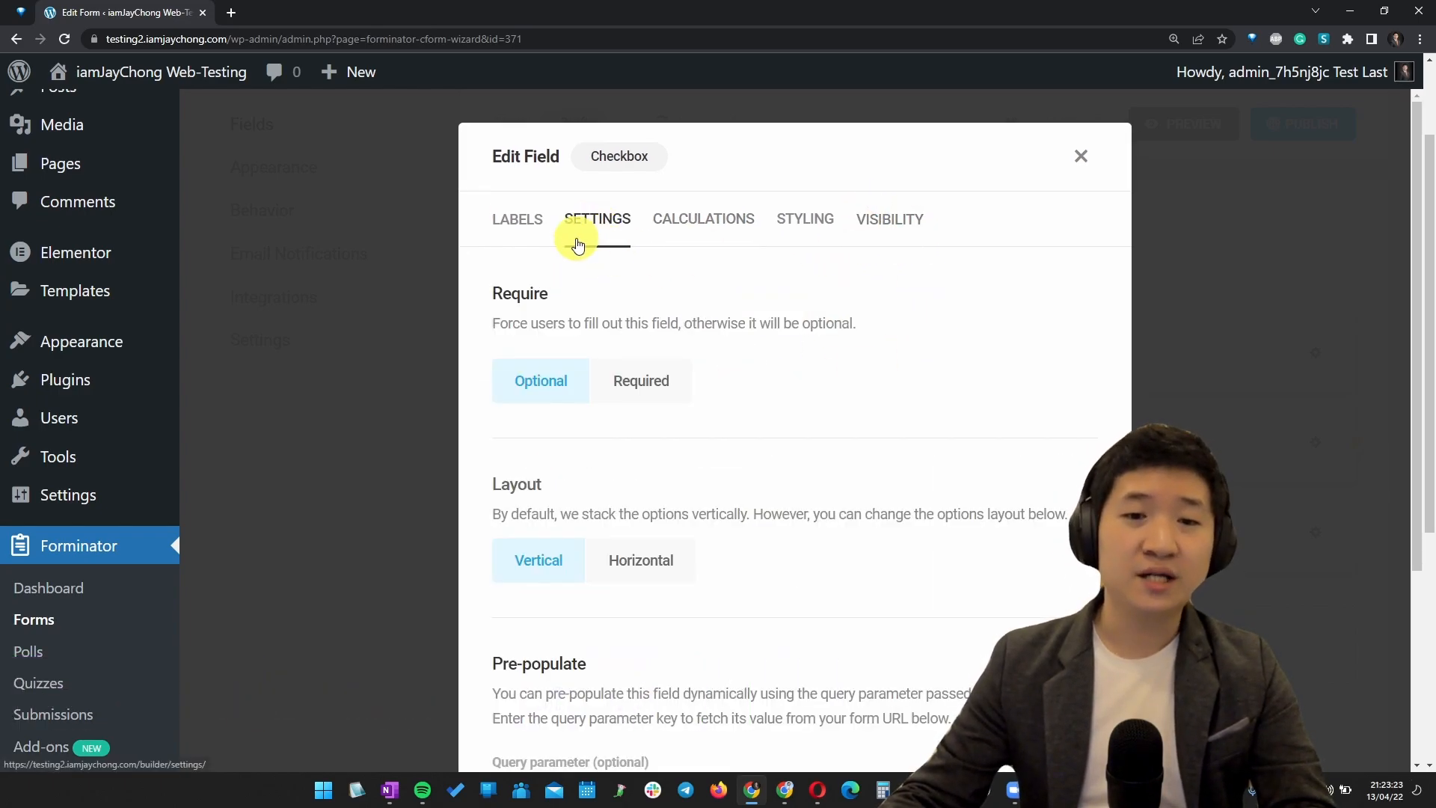